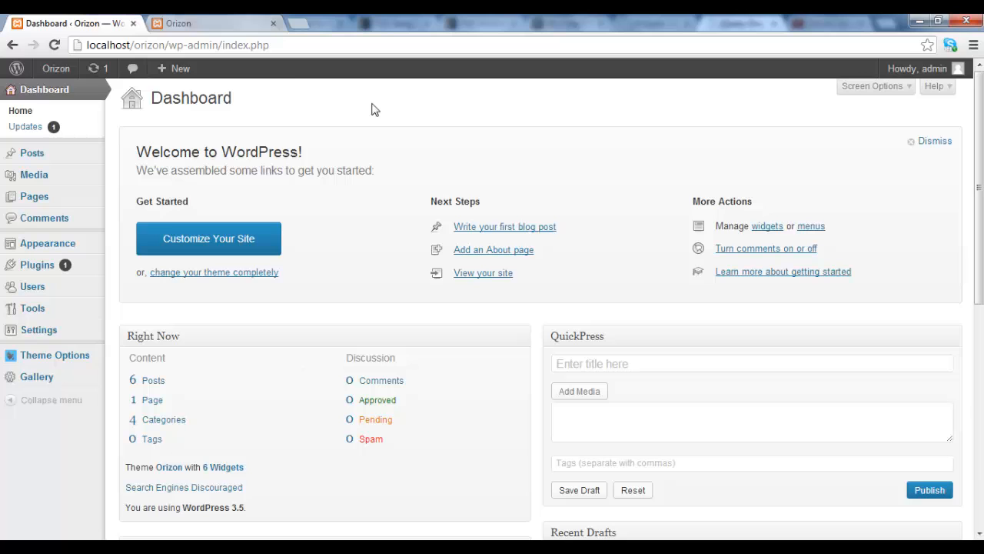
Switch to the Orizon front-end site and scroll down to its empty Latest Media footer.
{"action": "left_click", "coordinate": [215, 23]}
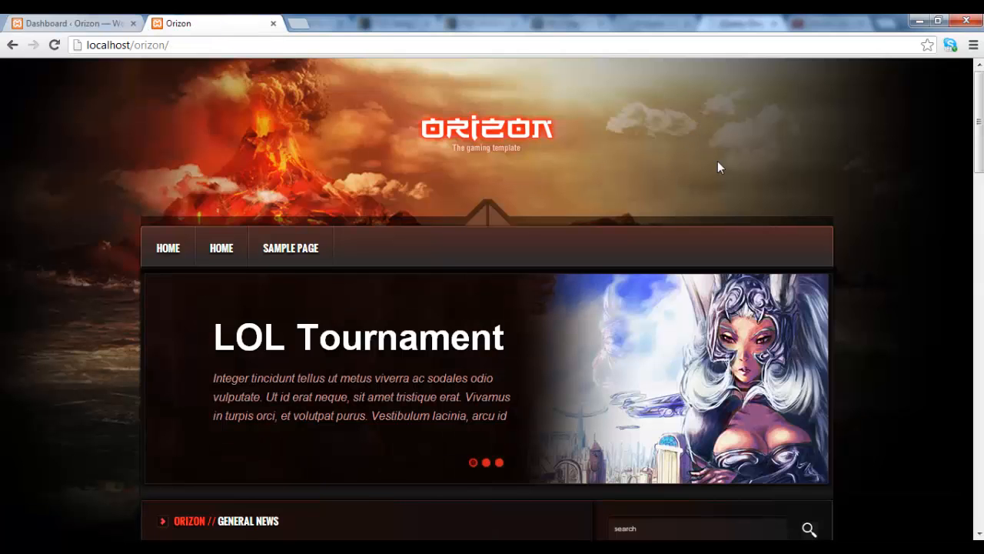
{"action": "scroll", "scroll_direction": "down", "scroll_amount": 3}
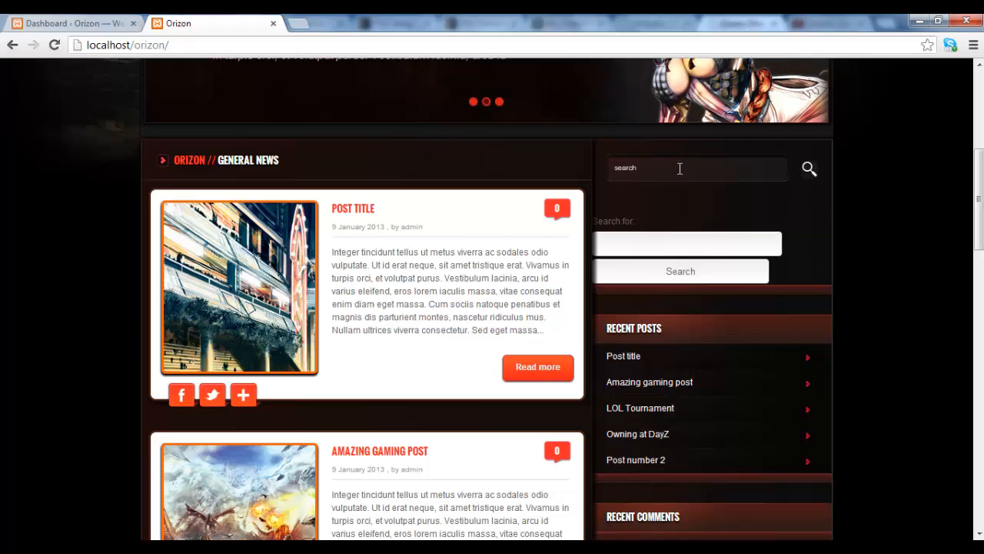
{"action": "scroll", "scroll_direction": "down", "scroll_amount": 3}
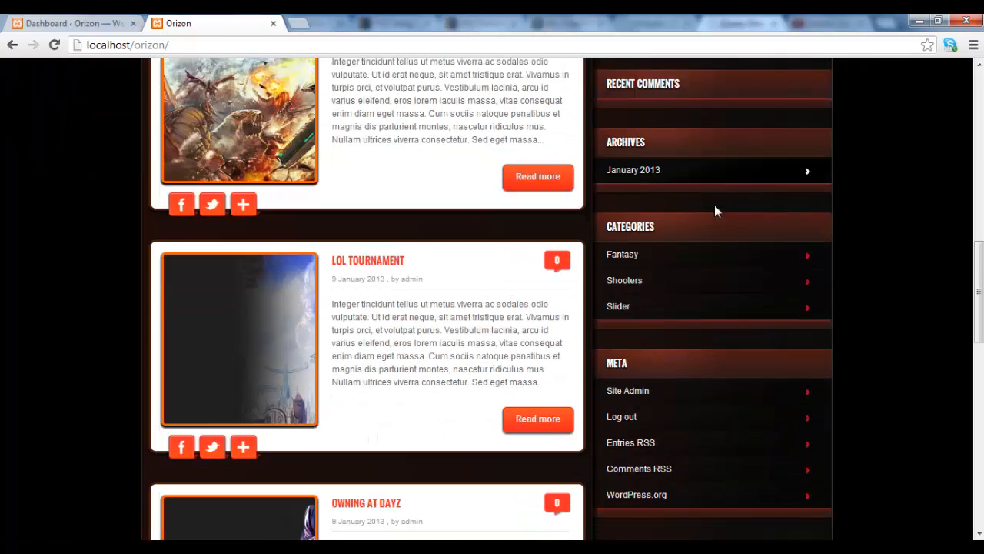
{"action": "scroll", "scroll_direction": "down", "scroll_amount": 3}
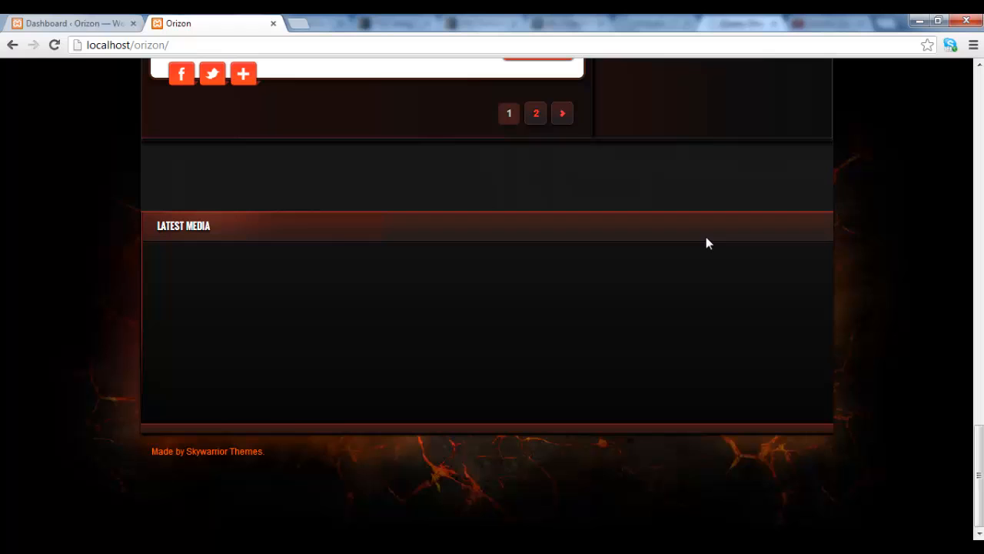
{"action": "mouse_move", "coordinate": [185, 282]}
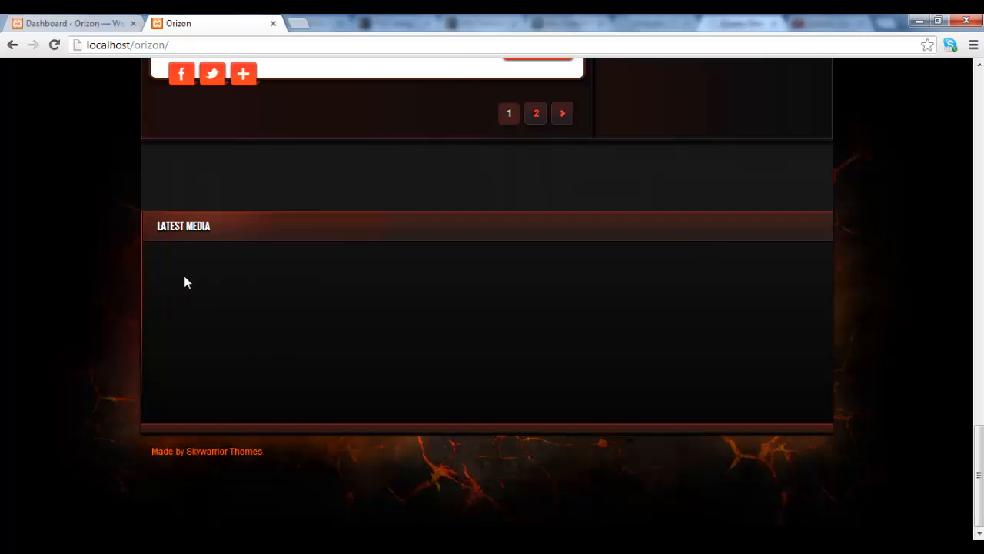
{"action": "mouse_move", "coordinate": [145, 215]}
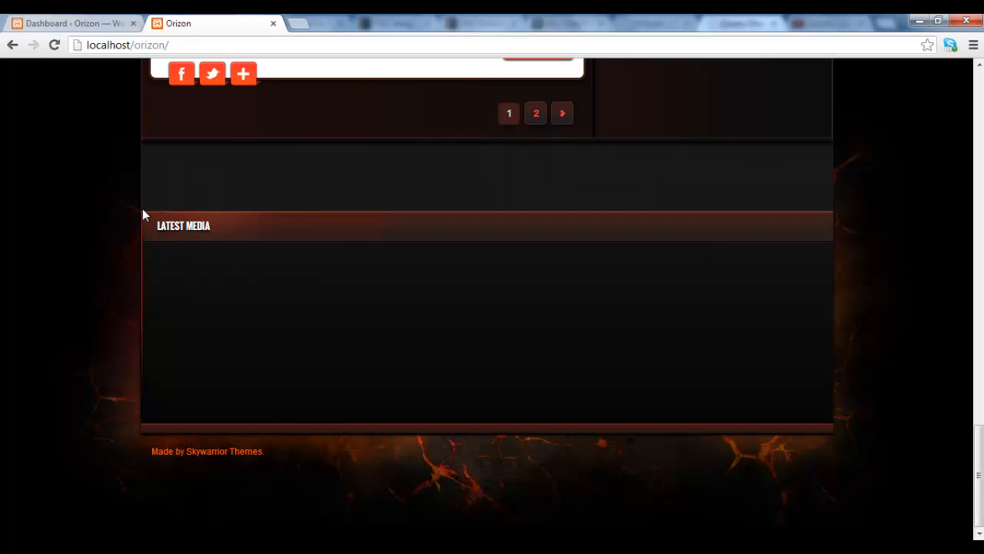
{"action": "mouse_move", "coordinate": [361, 452]}
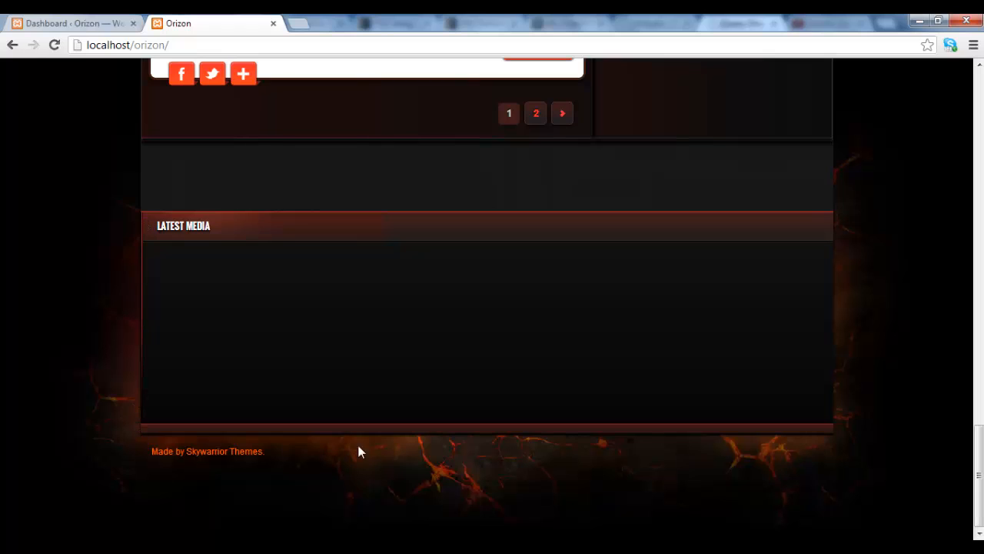
{"action": "mouse_move", "coordinate": [135, 218]}
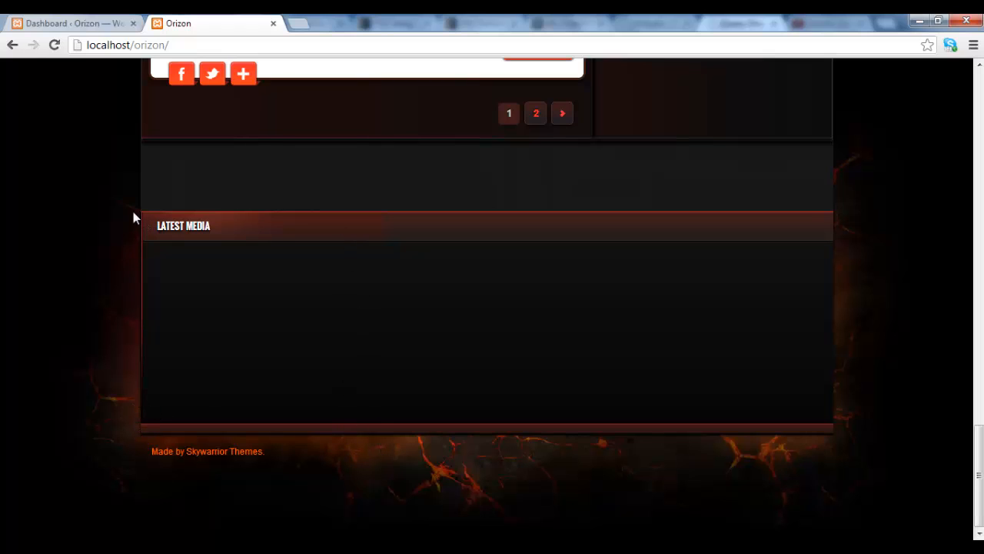
{"action": "mouse_move", "coordinate": [367, 225]}
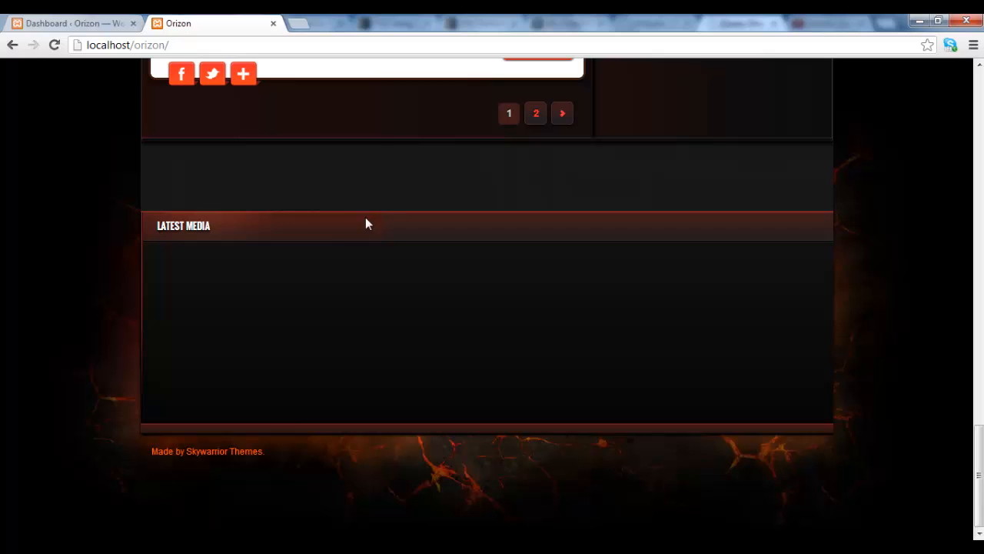
{"action": "mouse_move", "coordinate": [369, 449]}
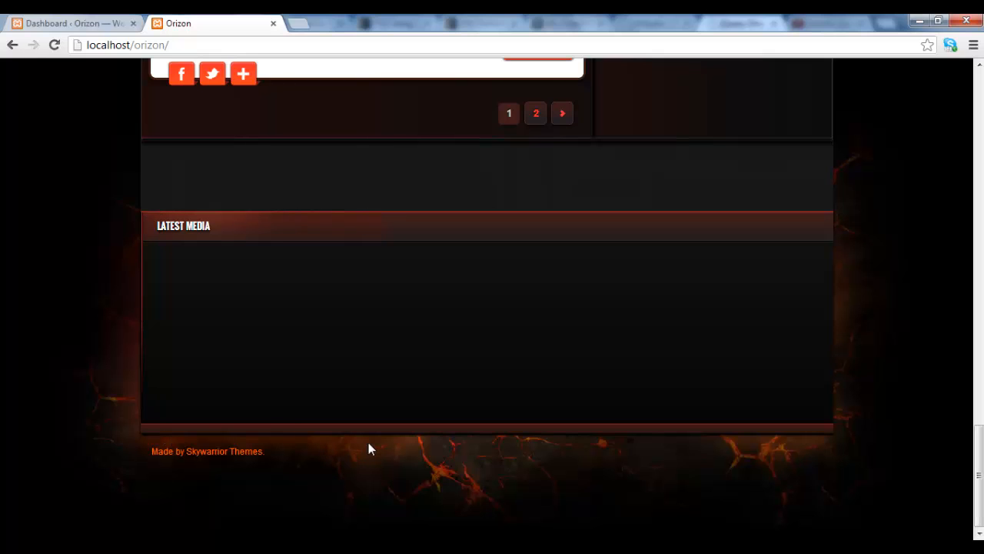
{"action": "mouse_move", "coordinate": [267, 262]}
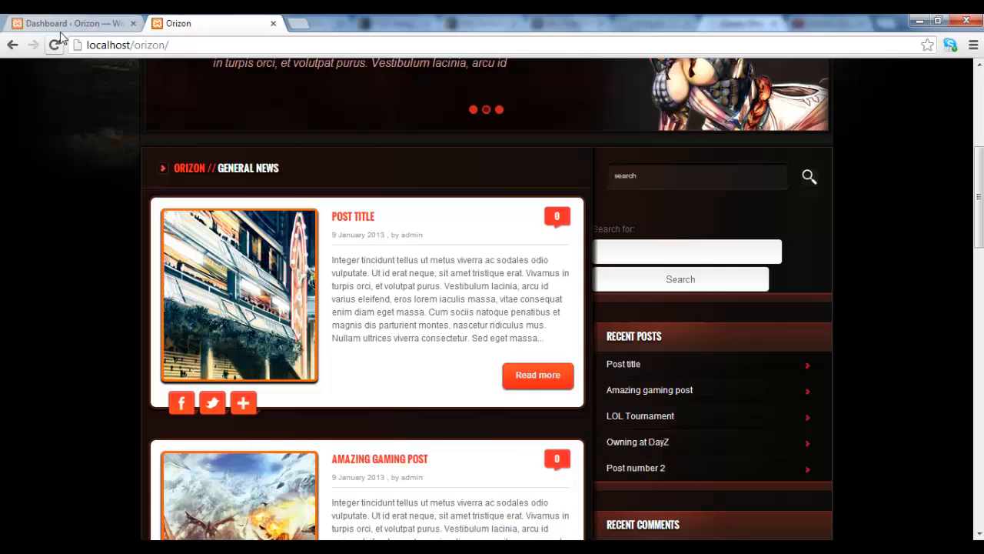
Open Appearance > Widgets in the dashboard and expand the Footer widget-1 area.
{"action": "left_click", "coordinate": [69, 23]}
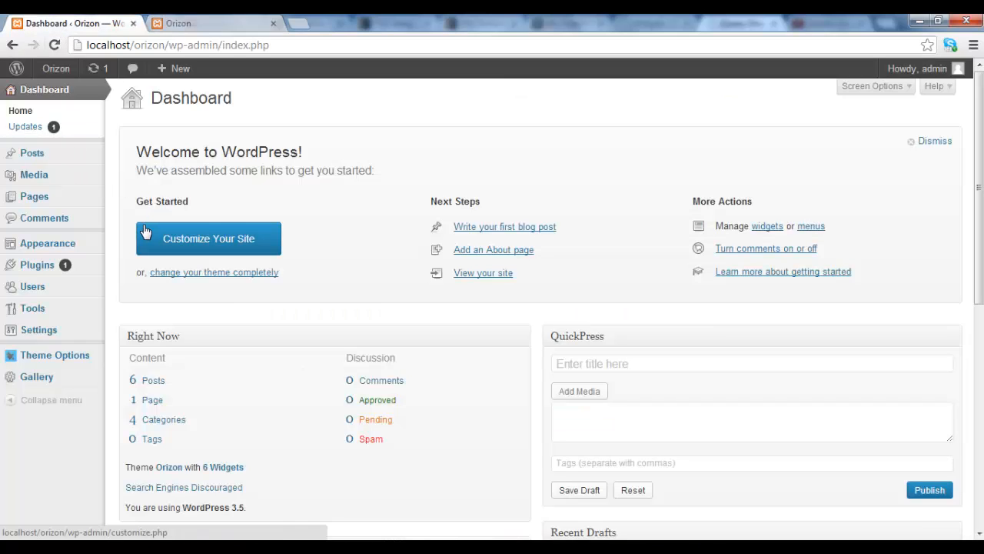
{"action": "mouse_move", "coordinate": [47, 243]}
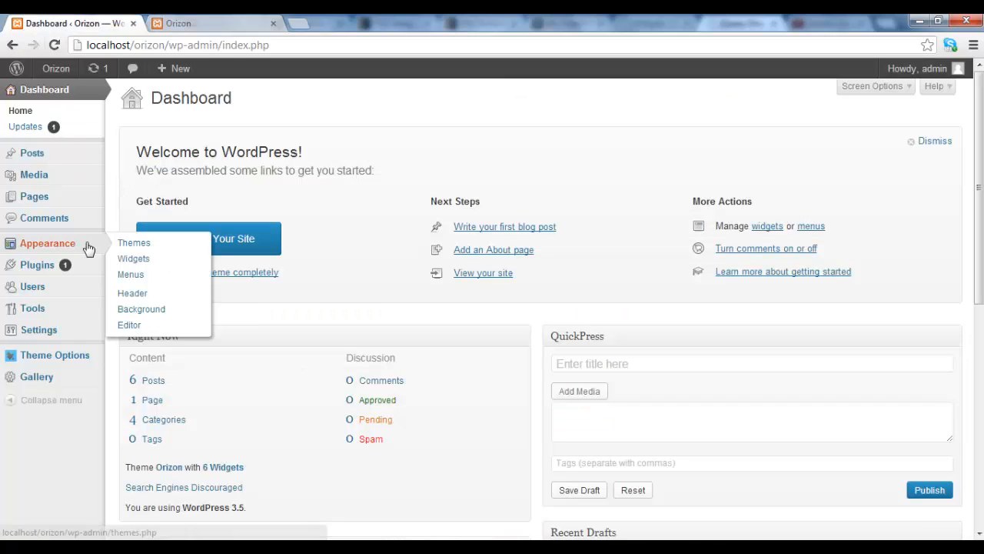
{"action": "left_click", "coordinate": [132, 258]}
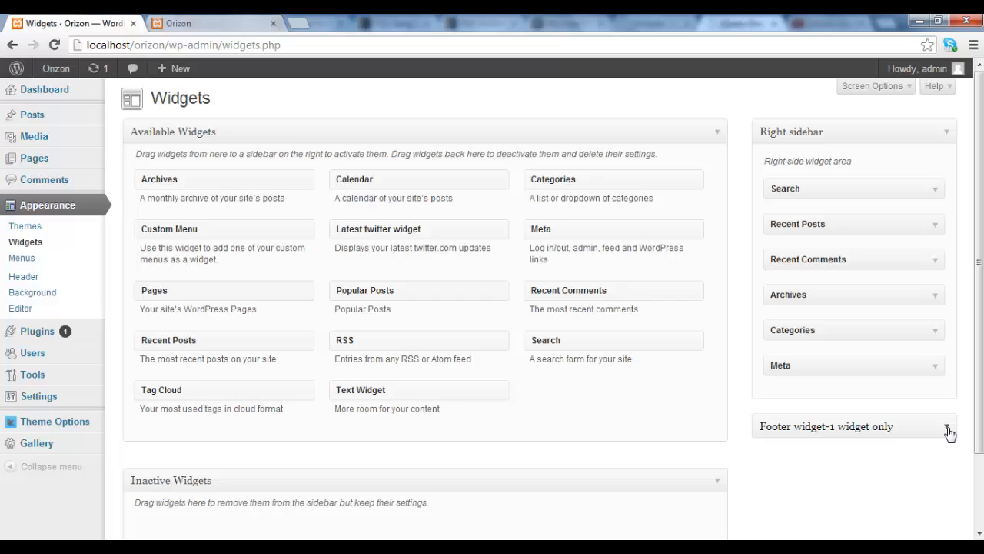
{"action": "left_click", "coordinate": [947, 430]}
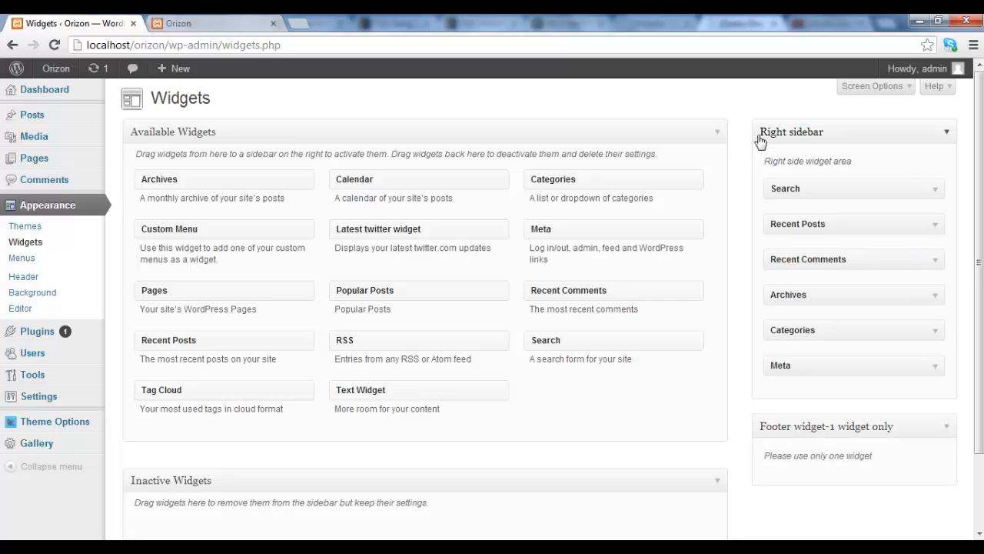
{"action": "mouse_move", "coordinate": [784, 438]}
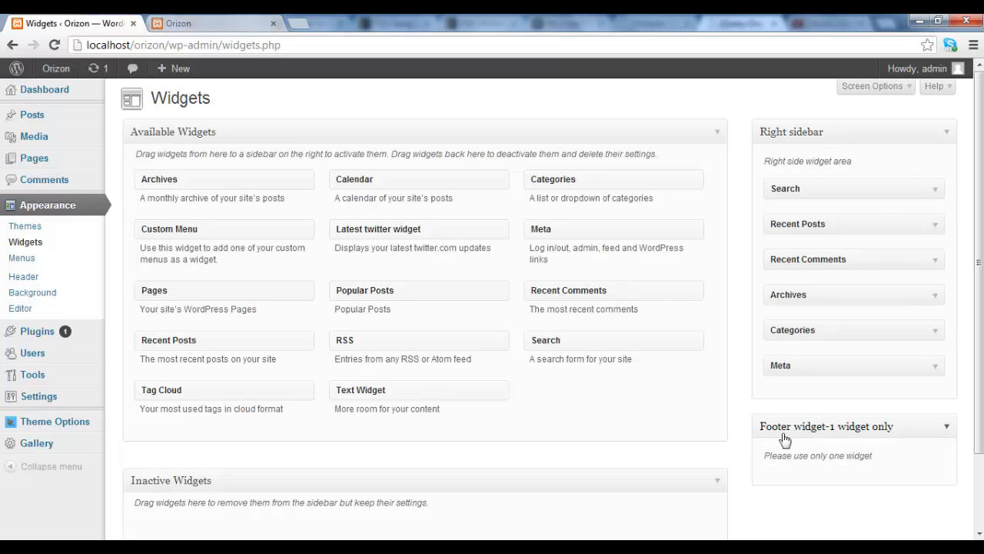
{"action": "mouse_move", "coordinate": [822, 246]}
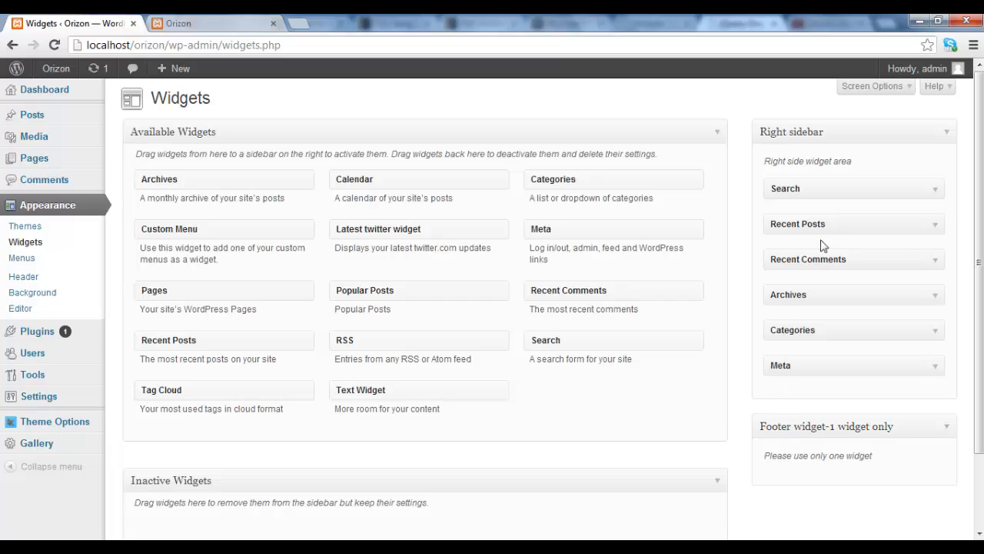
{"action": "mouse_move", "coordinate": [885, 163]}
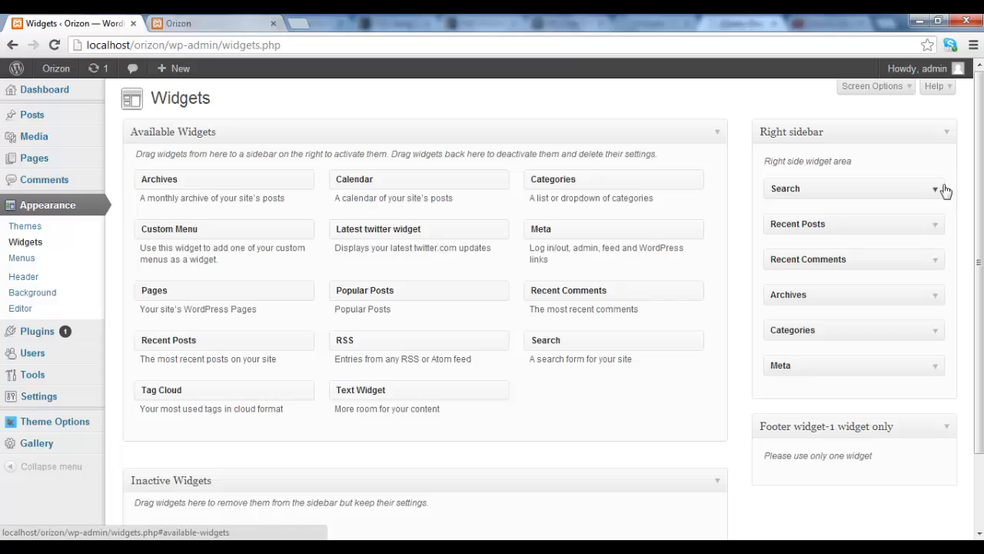
{"action": "mouse_move", "coordinate": [889, 166]}
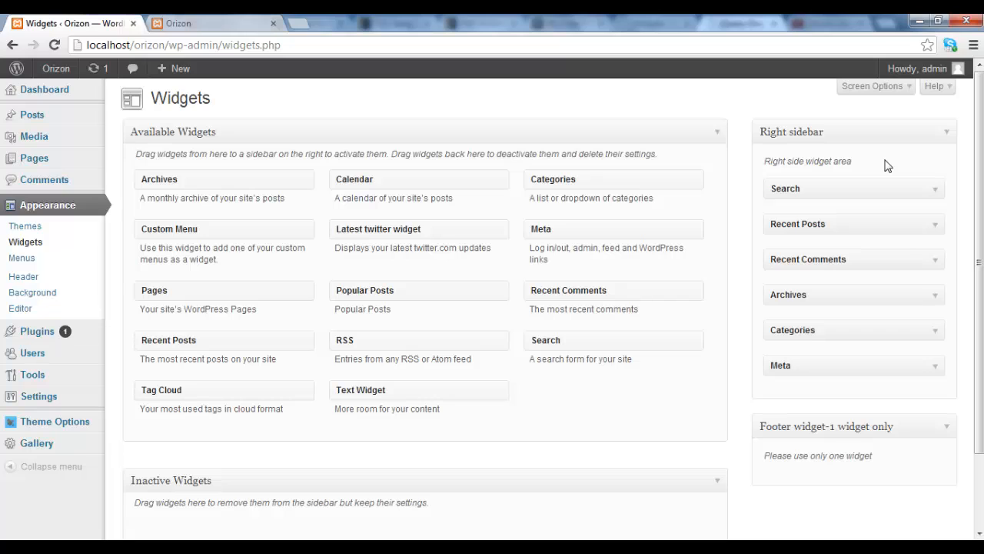
{"action": "mouse_move", "coordinate": [612, 341]}
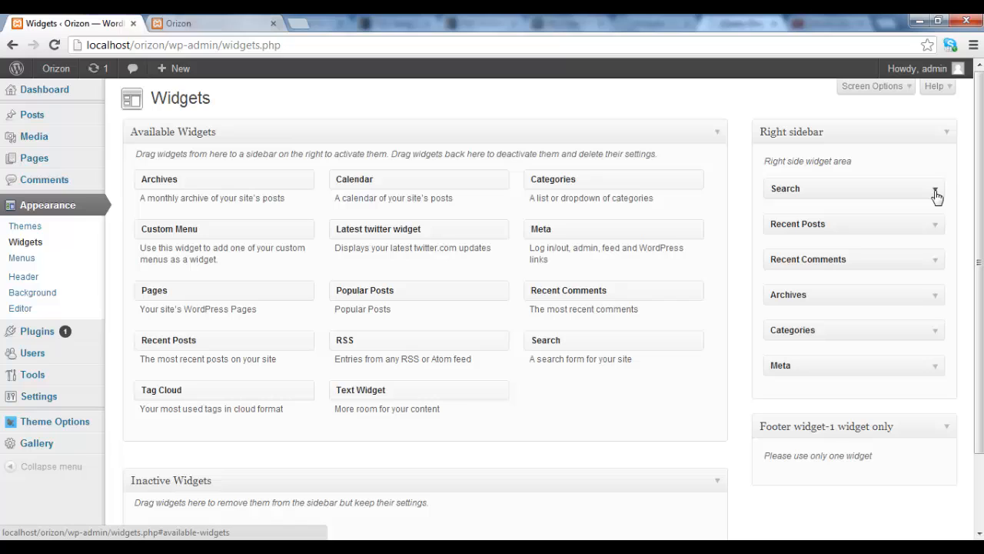
{"action": "mouse_move", "coordinate": [928, 175]}
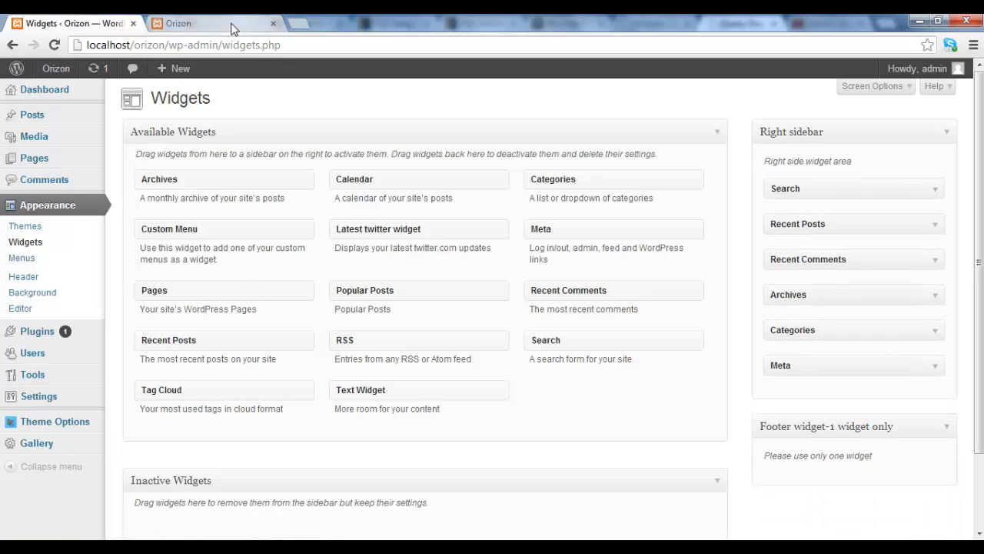
View the Orizon front page again with its sidebar search, posts and comments.
{"action": "left_click", "coordinate": [184, 23]}
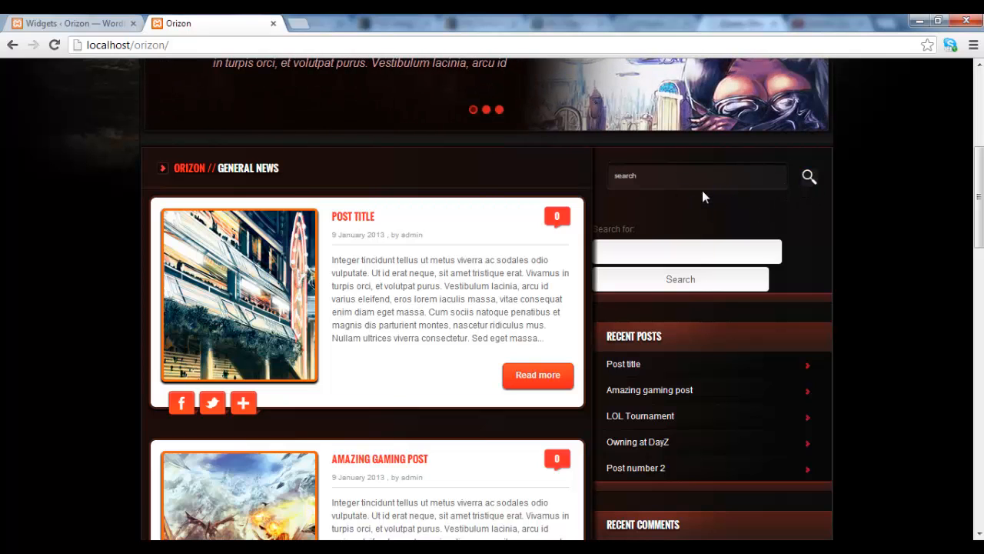
{"action": "mouse_move", "coordinate": [699, 230]}
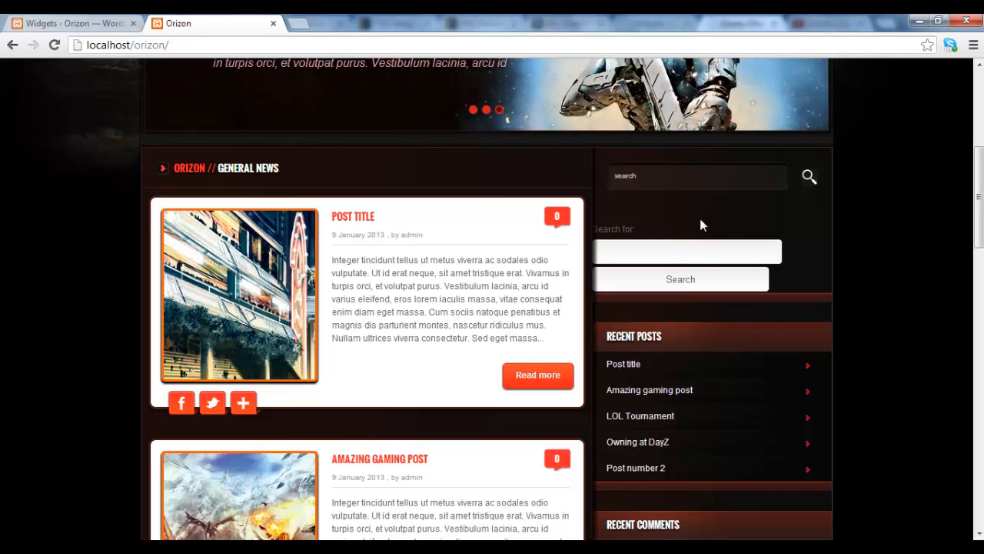
{"action": "mouse_move", "coordinate": [679, 215]}
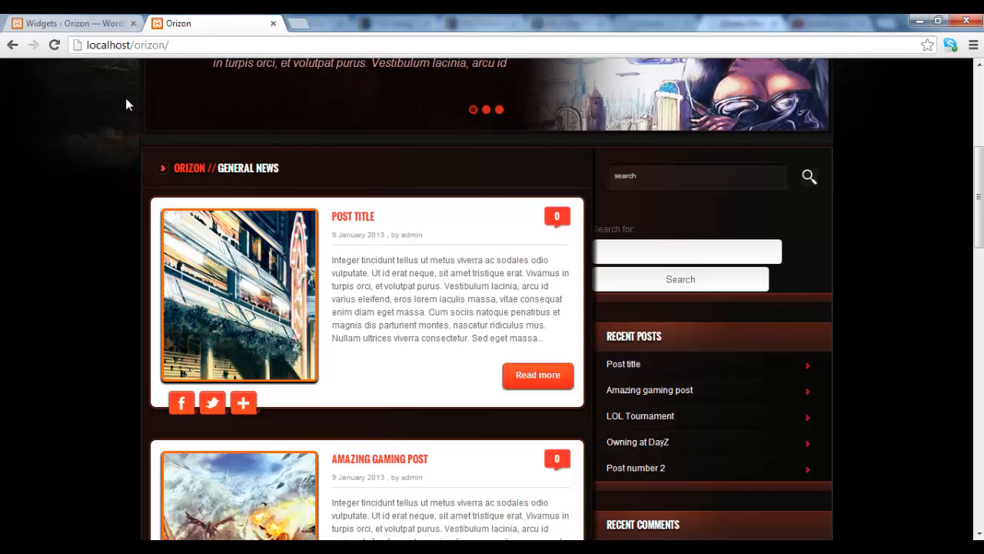
Delete the Search widget from the Right sidebar on the Widgets page.
{"action": "left_click", "coordinate": [69, 23]}
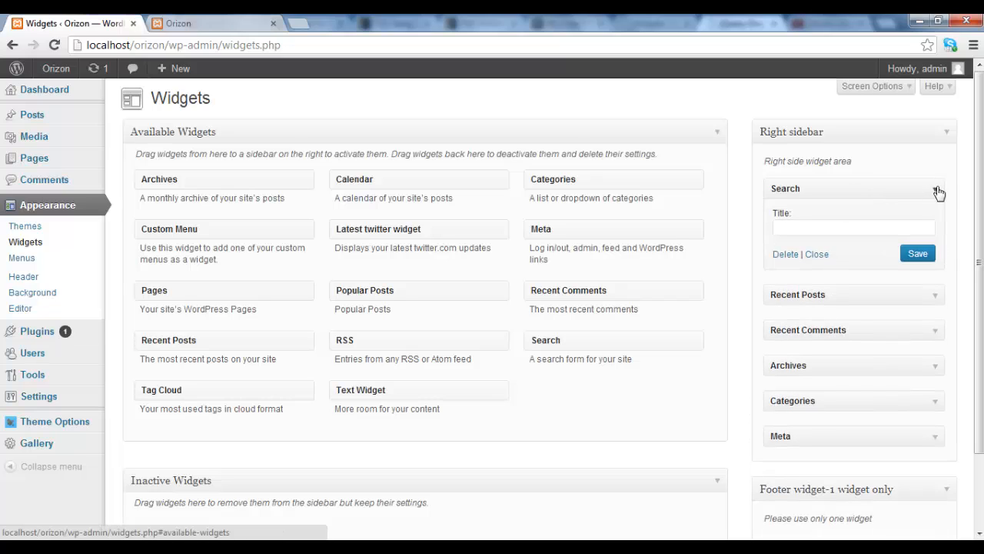
{"action": "mouse_move", "coordinate": [861, 205]}
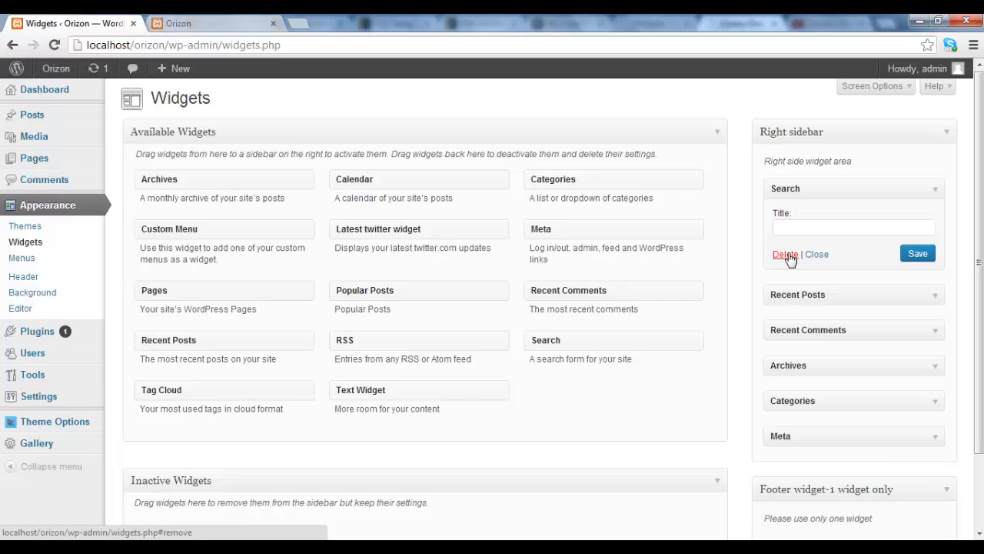
{"action": "left_click", "coordinate": [784, 253]}
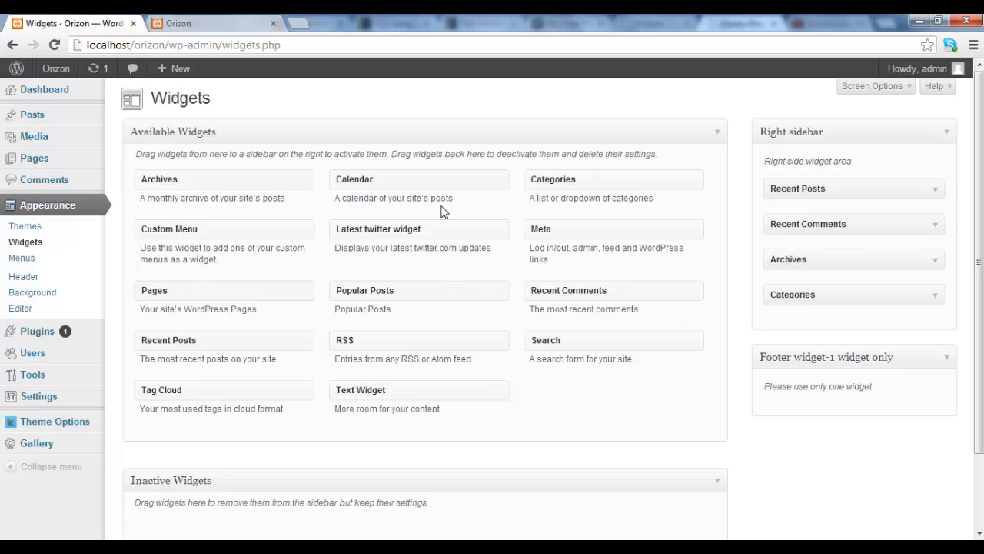
{"action": "mouse_move", "coordinate": [375, 192]}
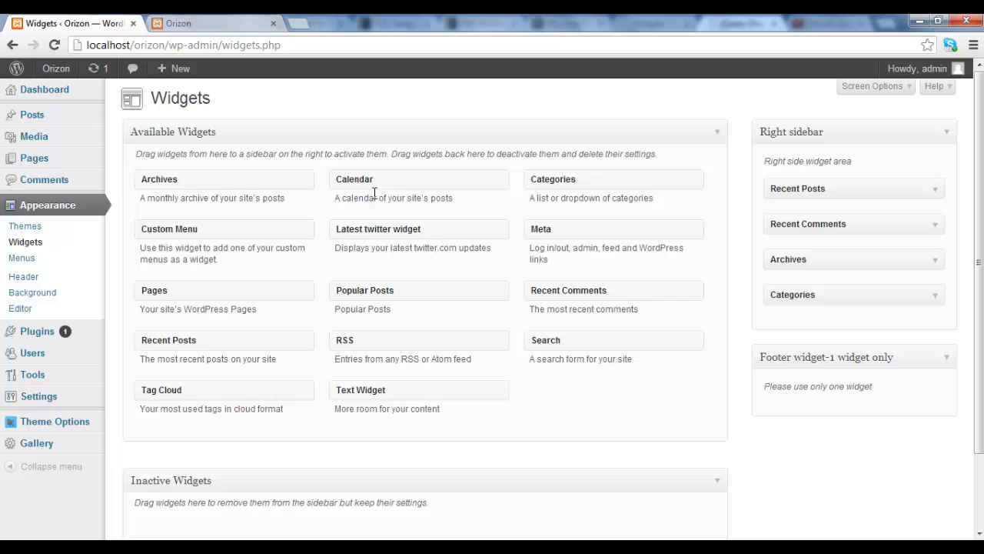
{"action": "mouse_move", "coordinate": [553, 314]}
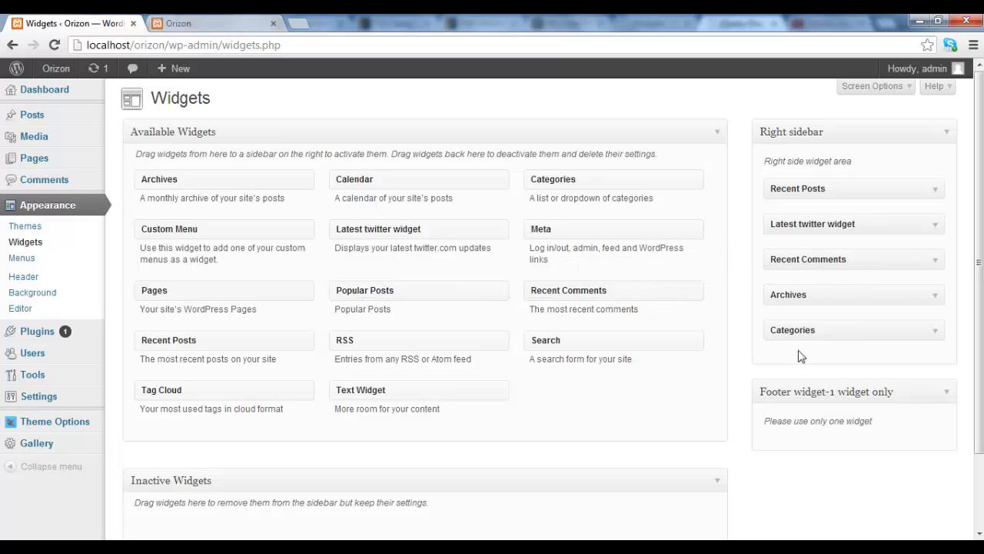
{"action": "mouse_move", "coordinate": [736, 262]}
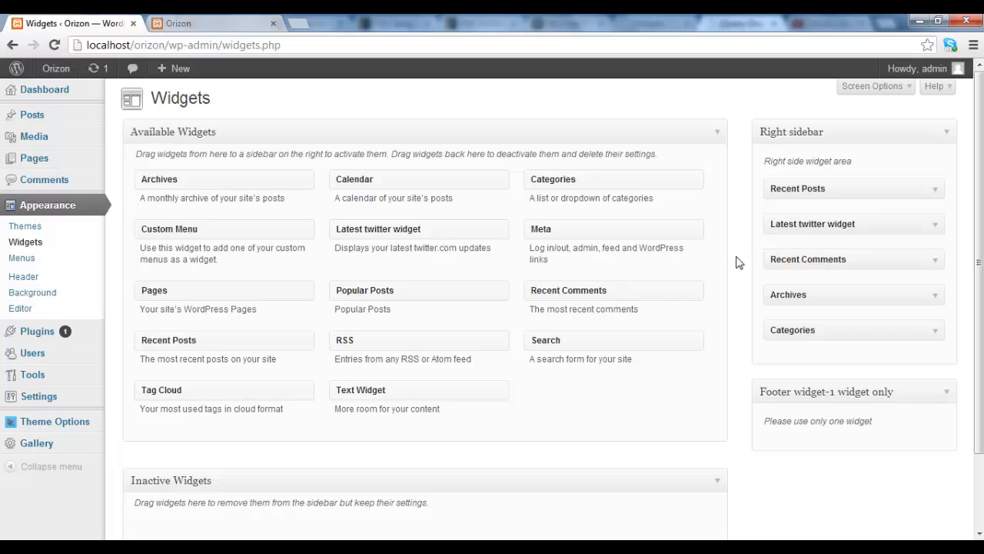
{"action": "mouse_move", "coordinate": [847, 421]}
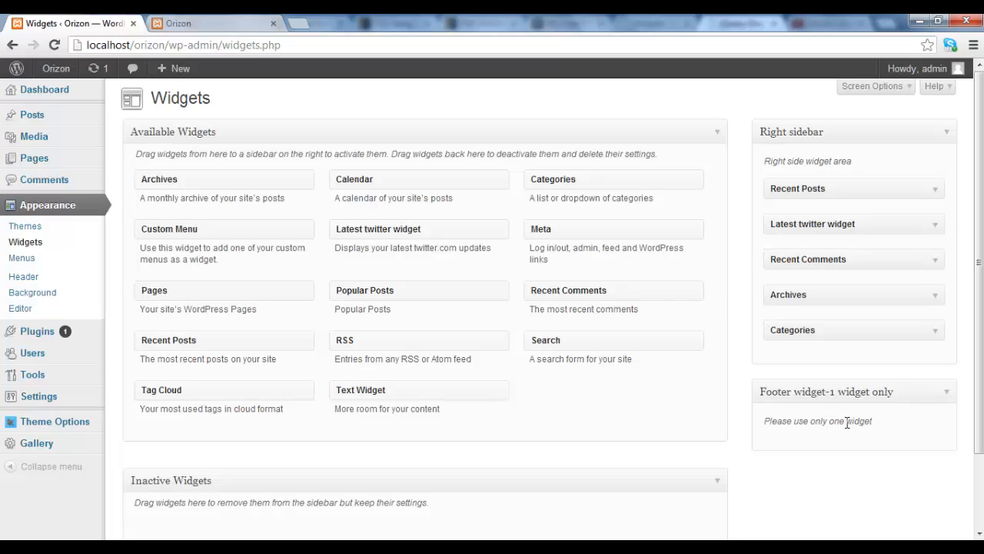
{"action": "mouse_move", "coordinate": [500, 385]}
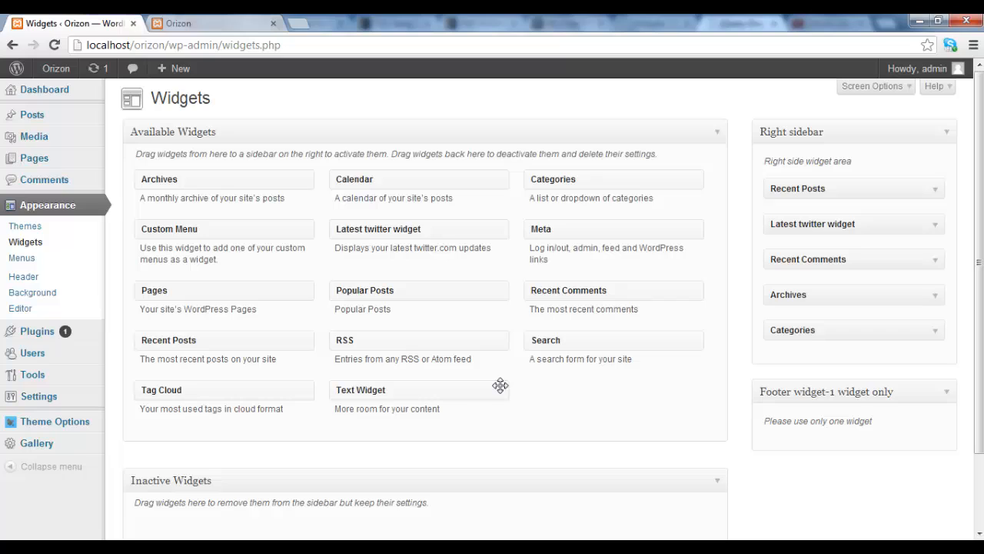
{"action": "mouse_move", "coordinate": [591, 355]}
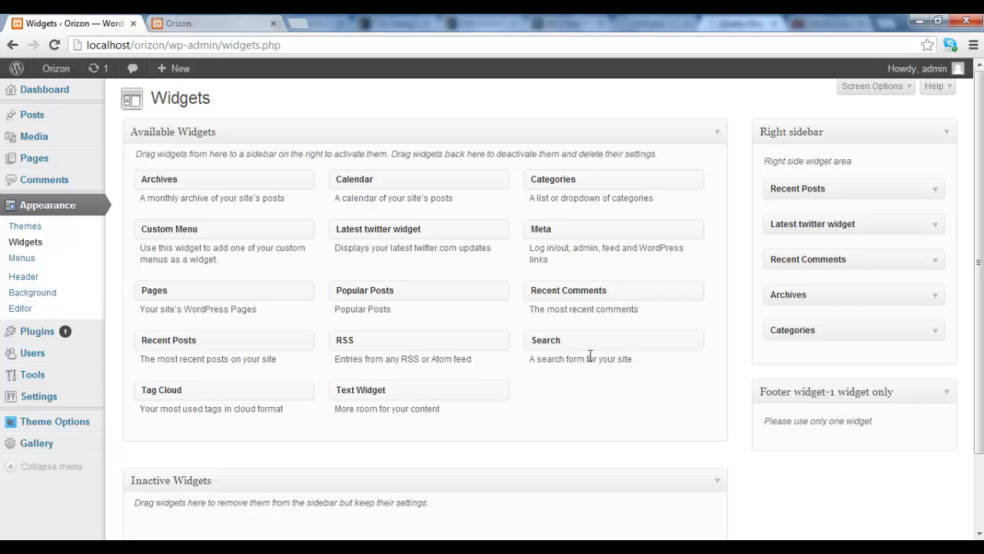
{"action": "mouse_move", "coordinate": [858, 415]}
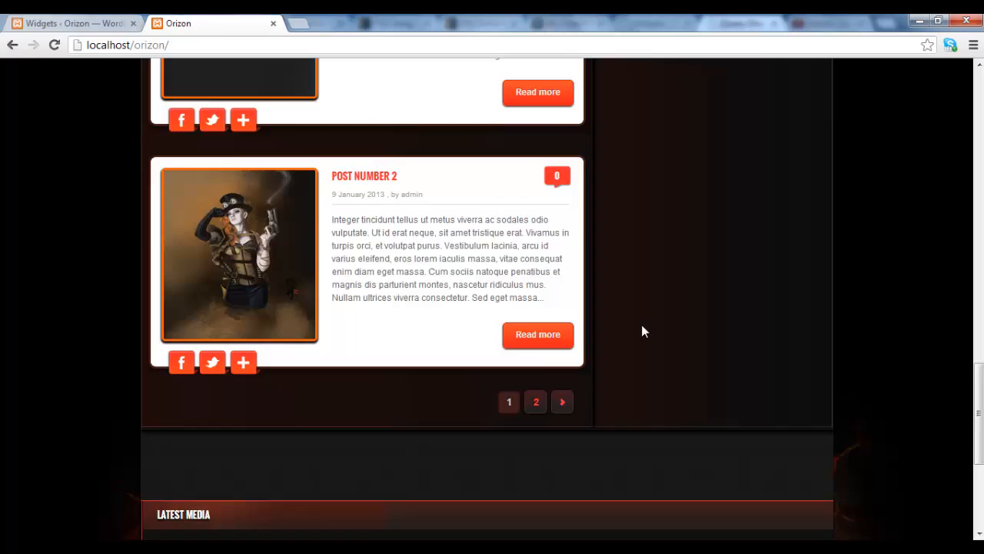
Scroll the Orizon front page down to its still-empty Latest Media footer.
{"action": "scroll", "scroll_direction": "down", "scroll_amount": 3}
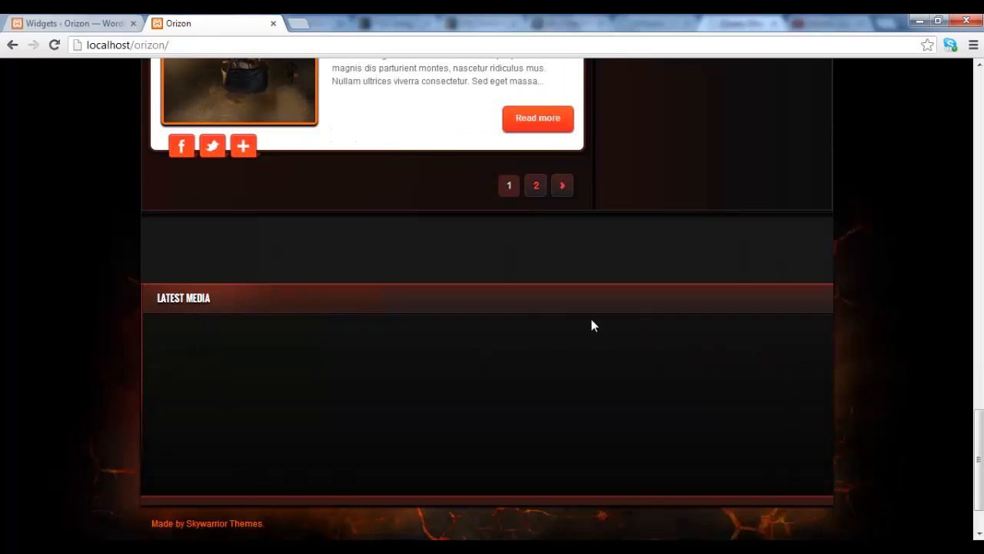
{"action": "mouse_move", "coordinate": [721, 409]}
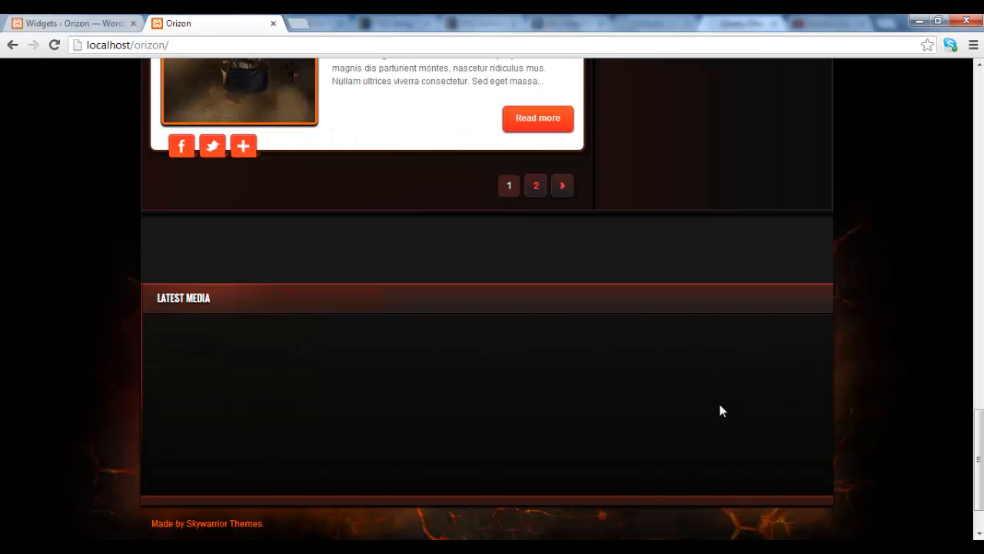
{"action": "mouse_move", "coordinate": [345, 392]}
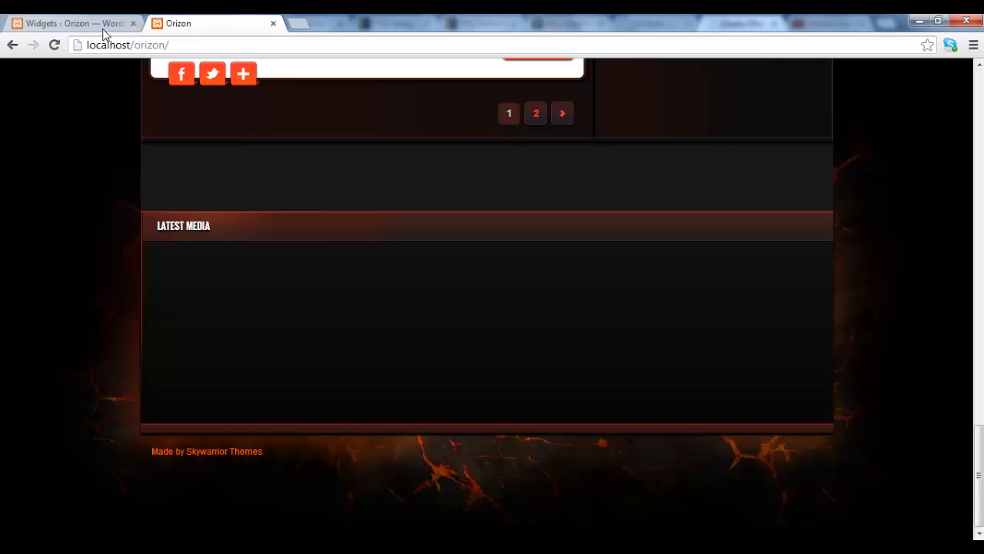
Add a Latest twitter widget into the Footer widget-1 area.
{"action": "left_click", "coordinate": [69, 23]}
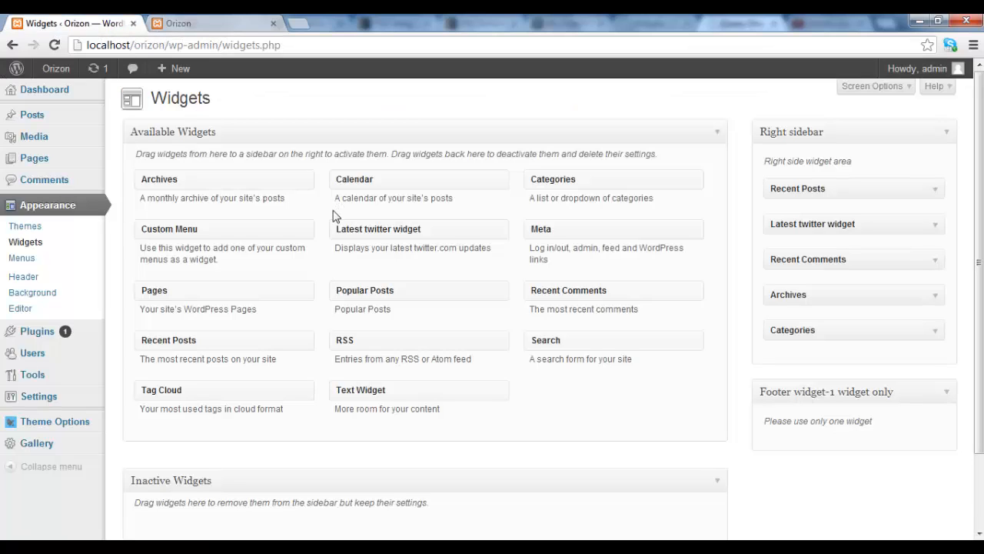
{"action": "mouse_move", "coordinate": [585, 390]}
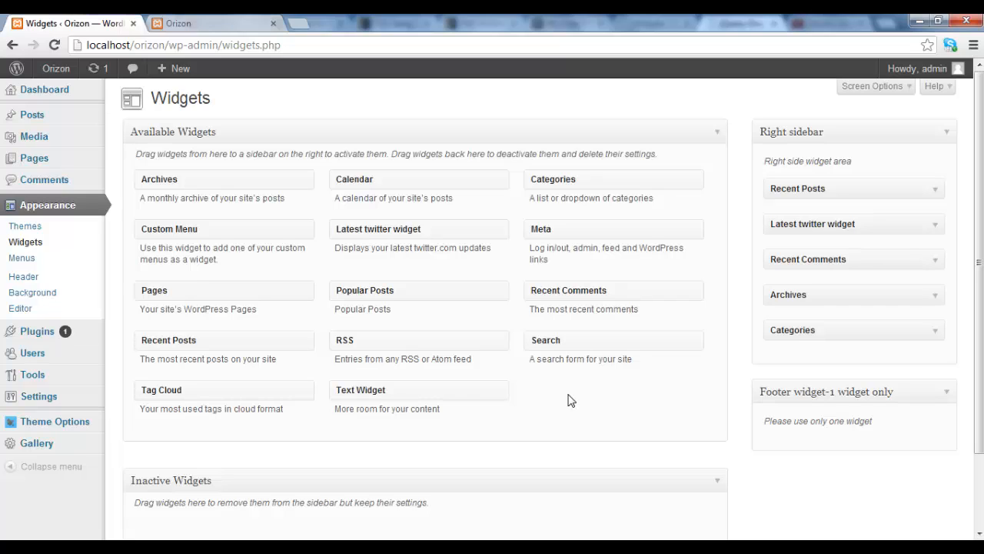
{"action": "mouse_move", "coordinate": [477, 396]}
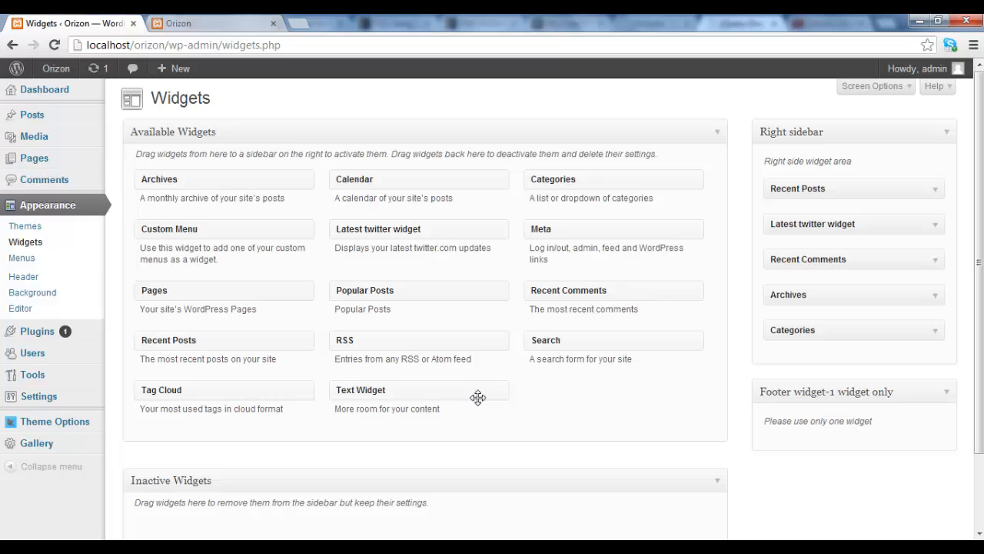
{"action": "mouse_move", "coordinate": [553, 382]}
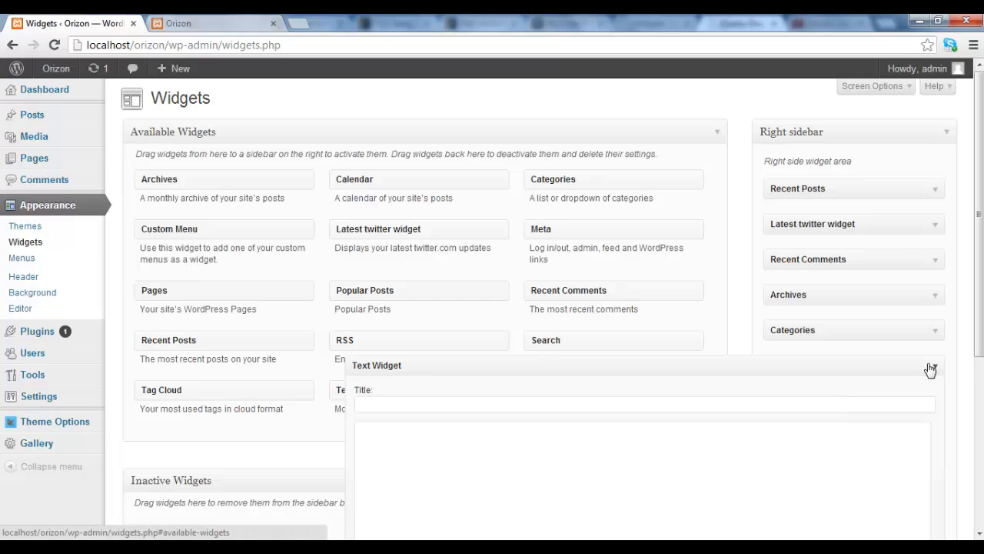
{"action": "left_click", "coordinate": [930, 367]}
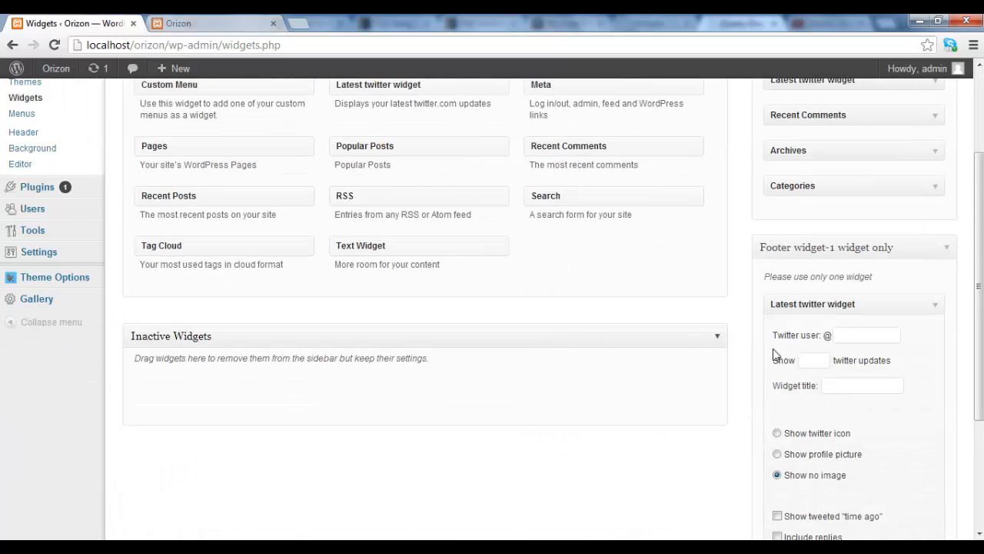
Save the Twitter widget with user nike, 5 updates, title Latest tweets, no image, replies included.
{"action": "left_click", "coordinate": [867, 335]}
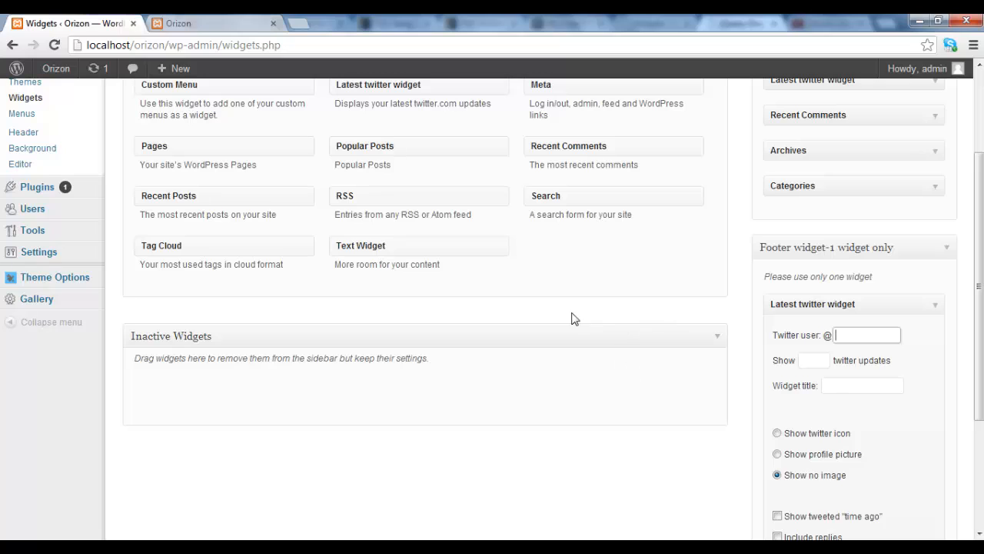
{"action": "type", "text": "nike"}
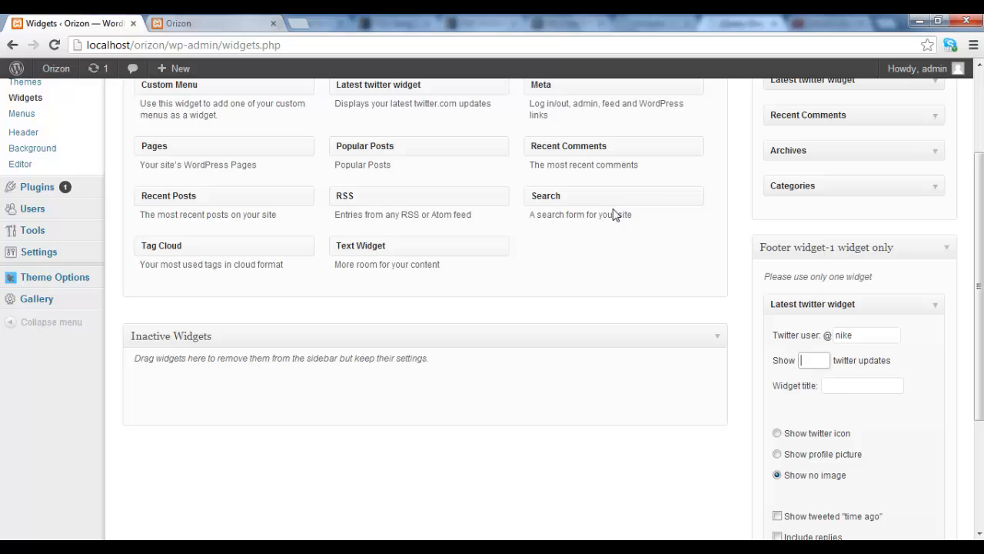
{"action": "type", "text": "5"}
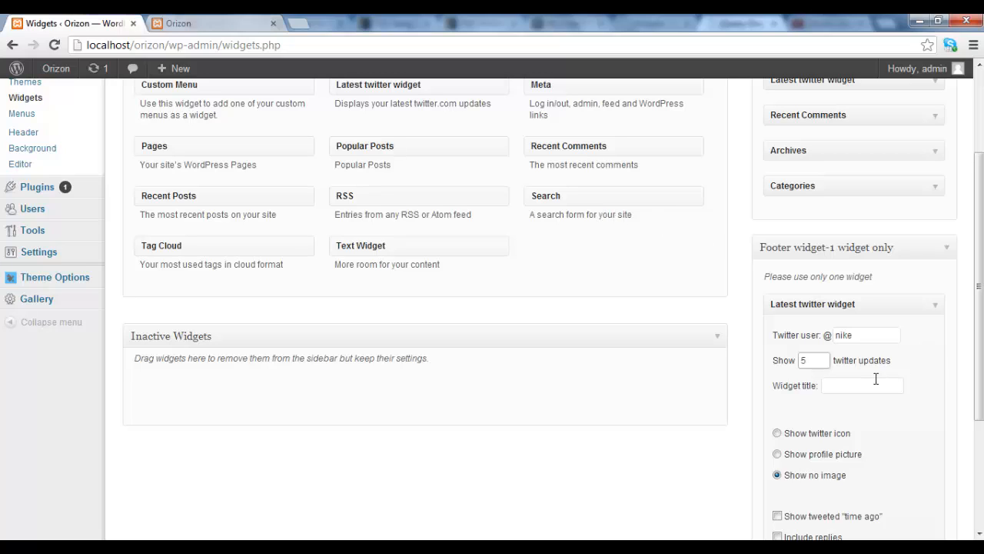
{"action": "type", "text": "L"}
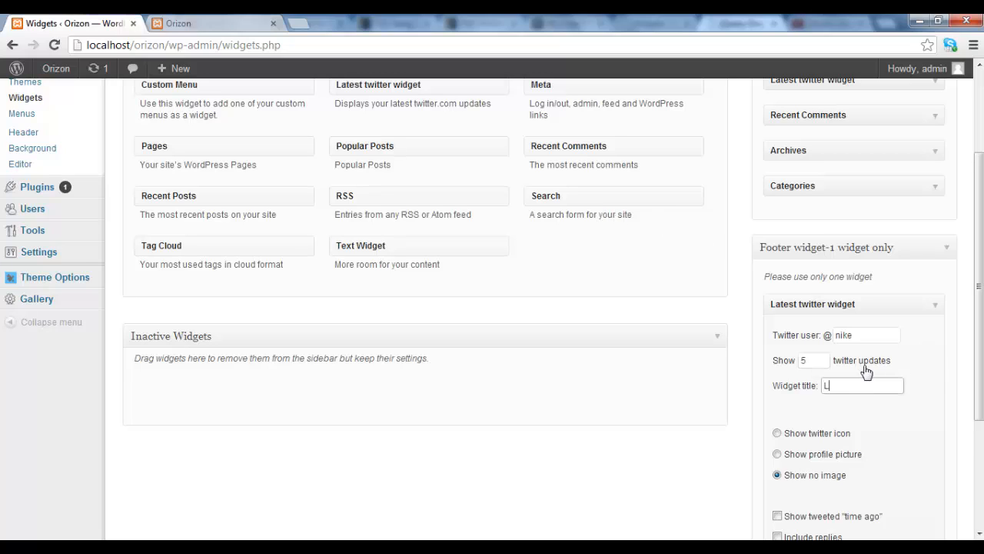
{"action": "type", "text": "atest tweets"}
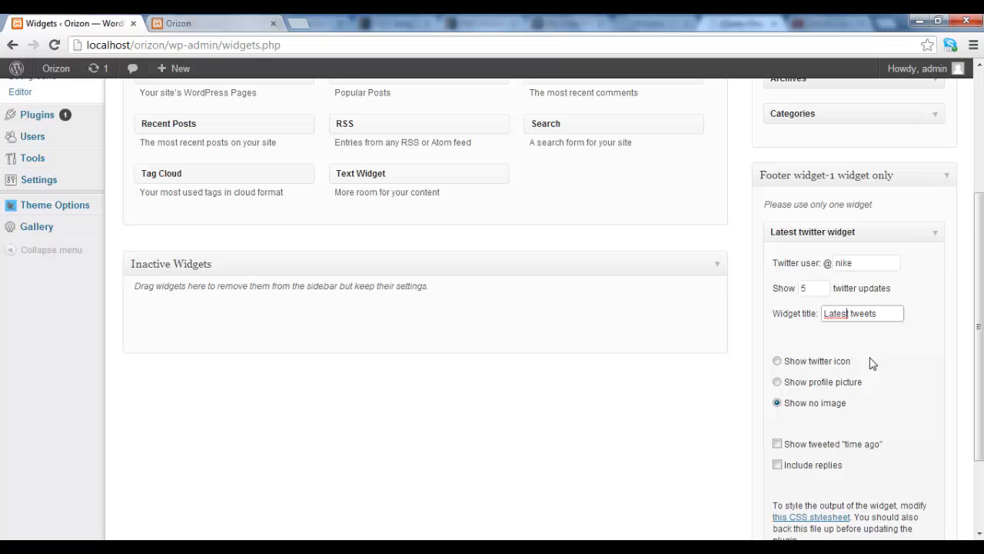
{"action": "scroll", "scroll_direction": "down", "scroll_amount": 3}
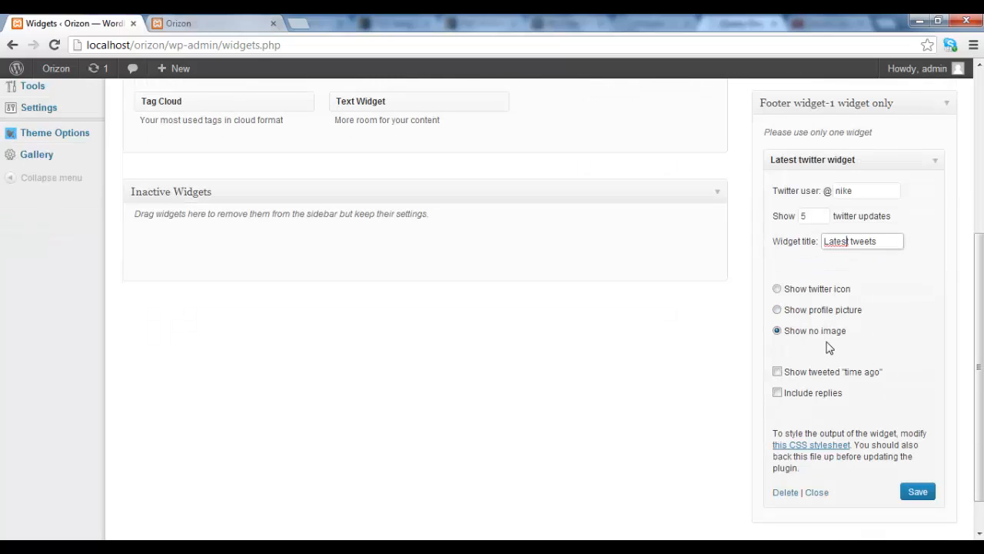
{"action": "mouse_move", "coordinate": [828, 329]}
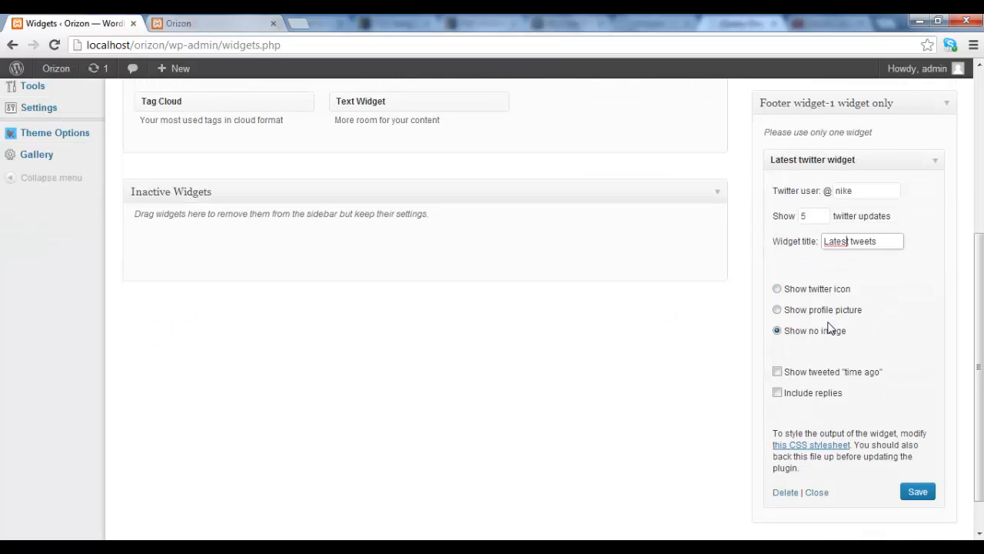
{"action": "mouse_move", "coordinate": [836, 313]}
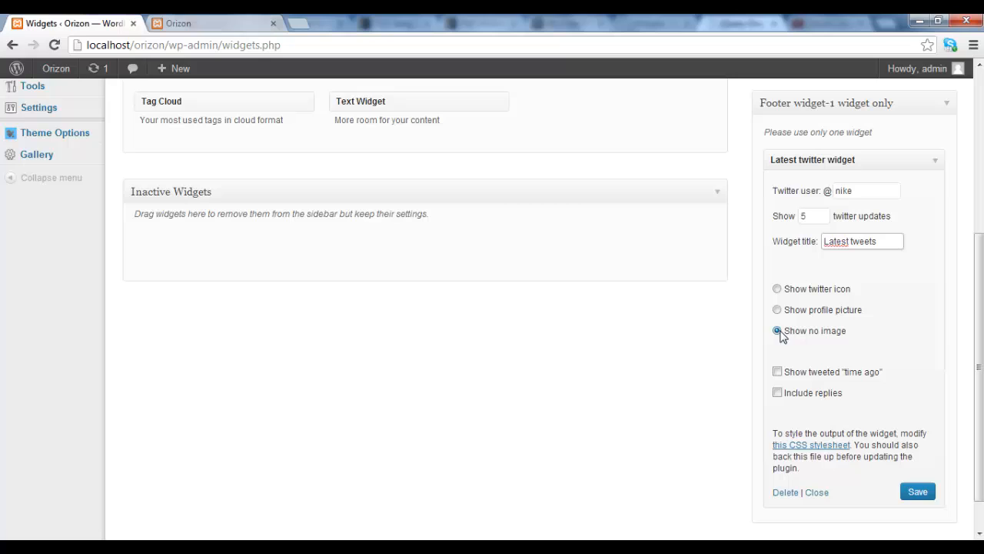
{"action": "left_click", "coordinate": [778, 330]}
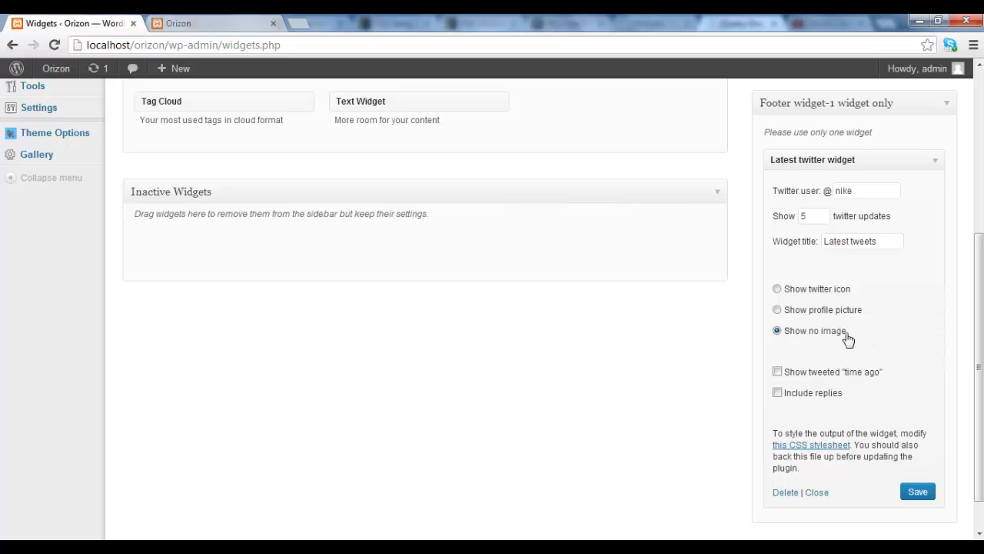
{"action": "scroll", "scroll_direction": "down", "scroll_amount": 3}
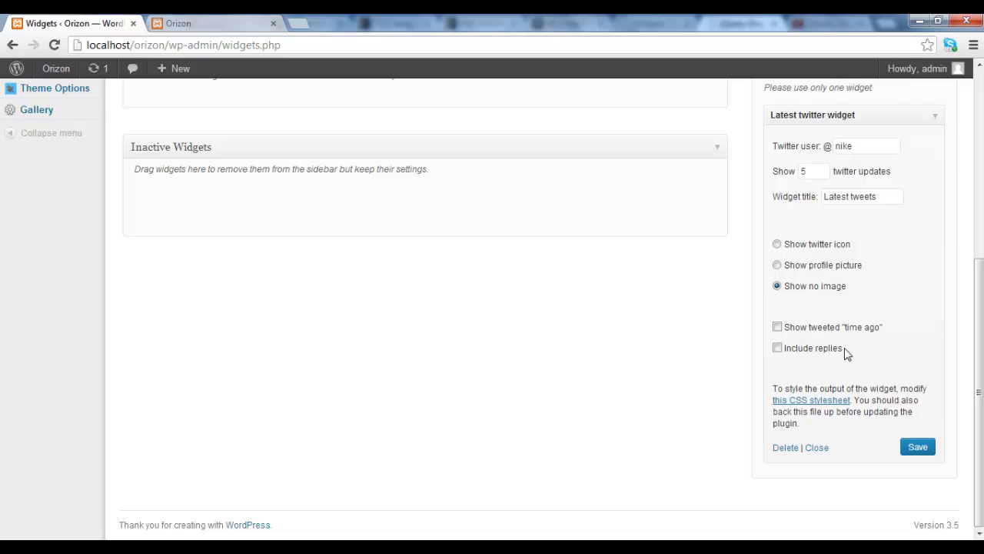
{"action": "left_click", "coordinate": [778, 348]}
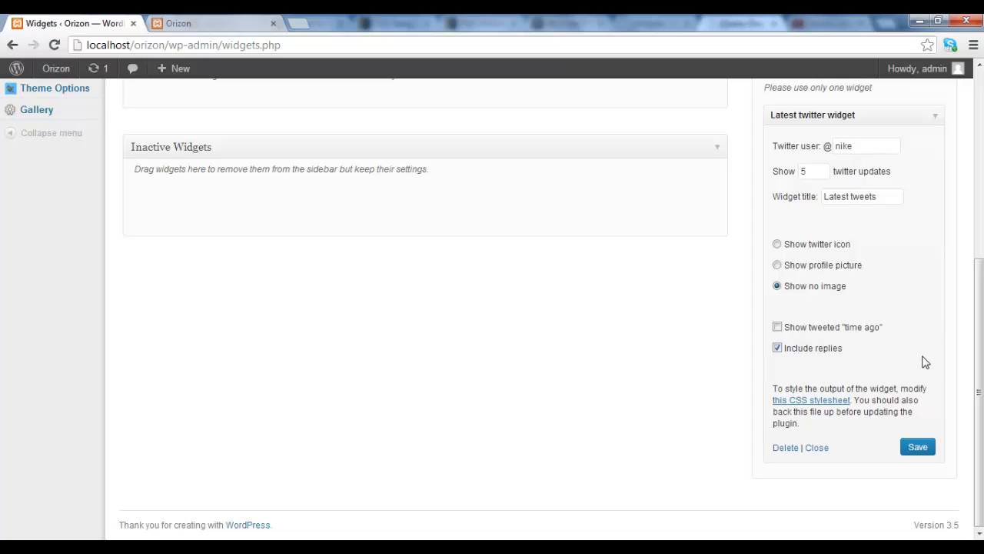
{"action": "mouse_move", "coordinate": [785, 340]}
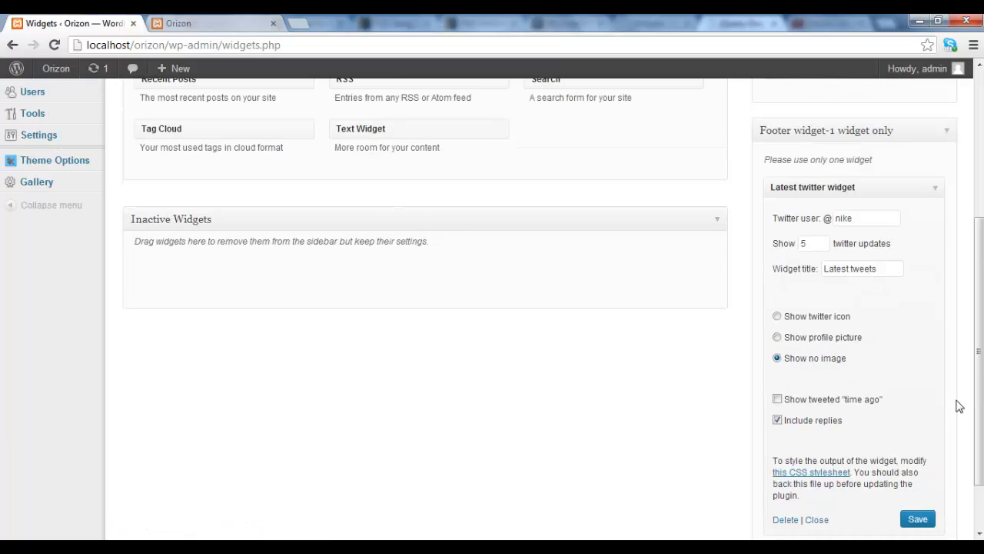
{"action": "scroll", "scroll_direction": "down", "scroll_amount": 3}
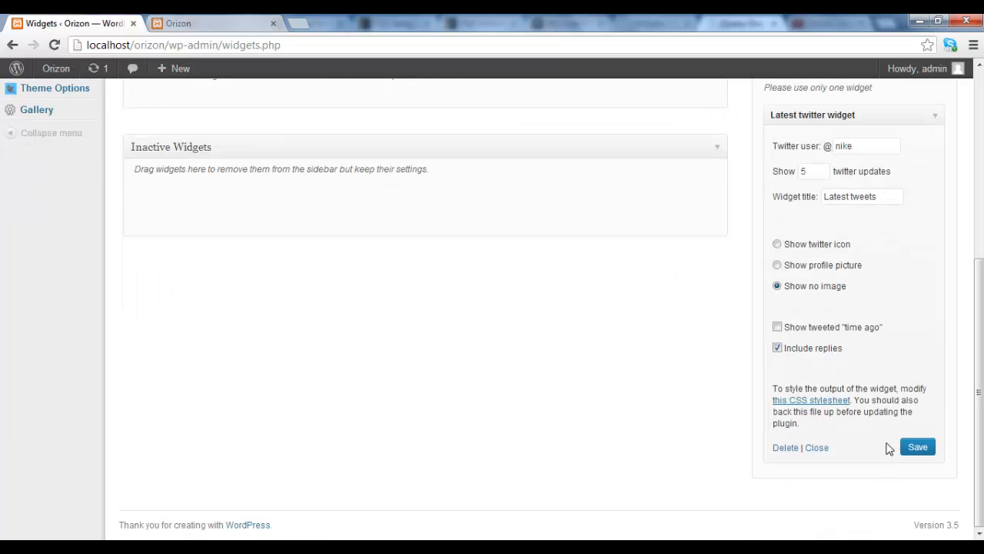
{"action": "mouse_move", "coordinate": [892, 452]}
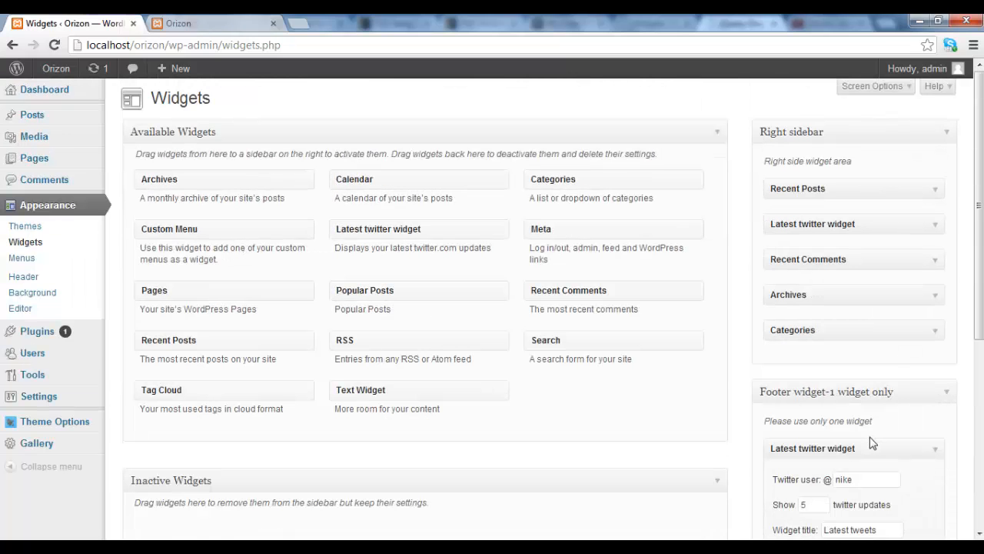
{"action": "left_click", "coordinate": [215, 24]}
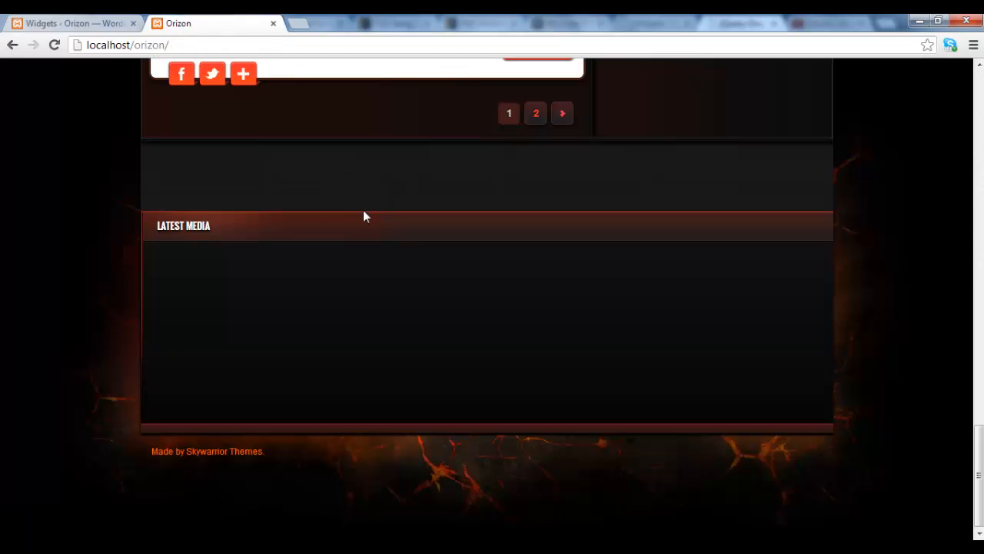
{"action": "mouse_move", "coordinate": [54, 62]}
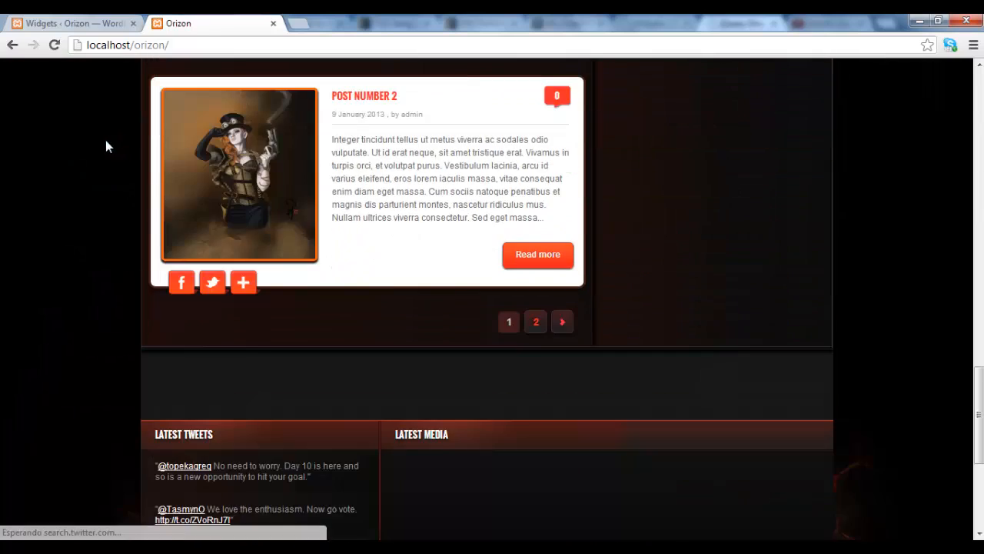
Scroll the reloaded front page to confirm the Latest Tweets footer column beside Latest Media.
{"action": "scroll", "scroll_direction": "down", "scroll_amount": 3}
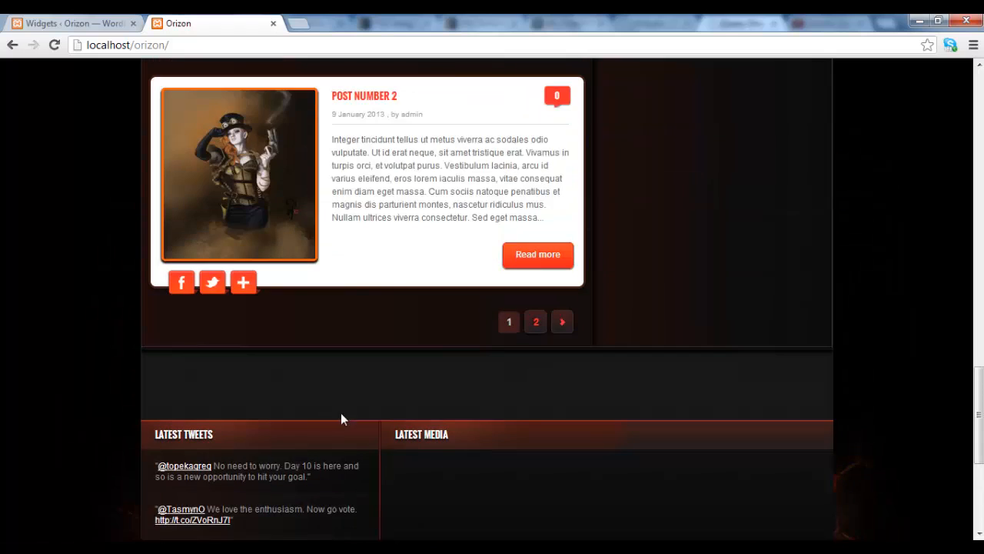
{"action": "scroll", "scroll_direction": "down", "scroll_amount": 3}
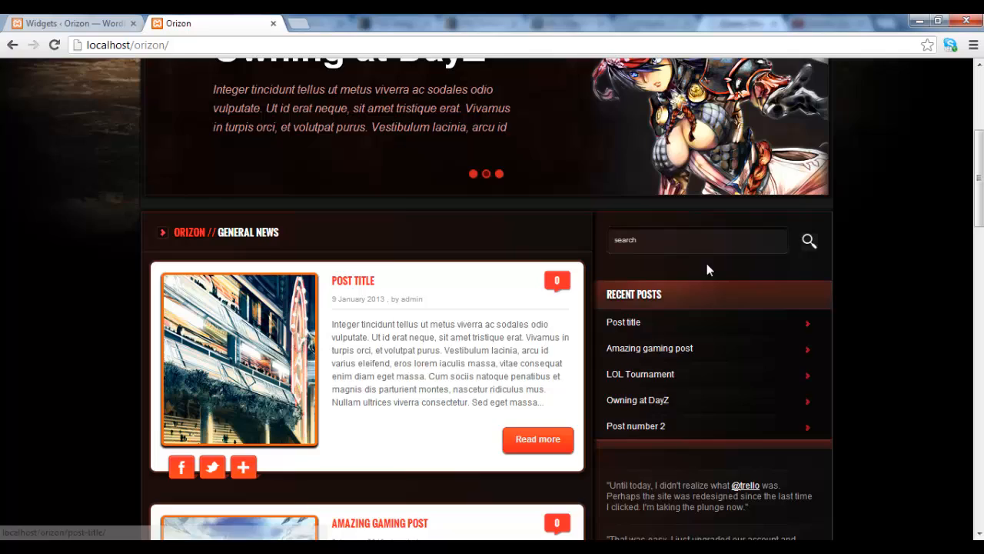
{"action": "scroll", "scroll_direction": "down", "scroll_amount": 3}
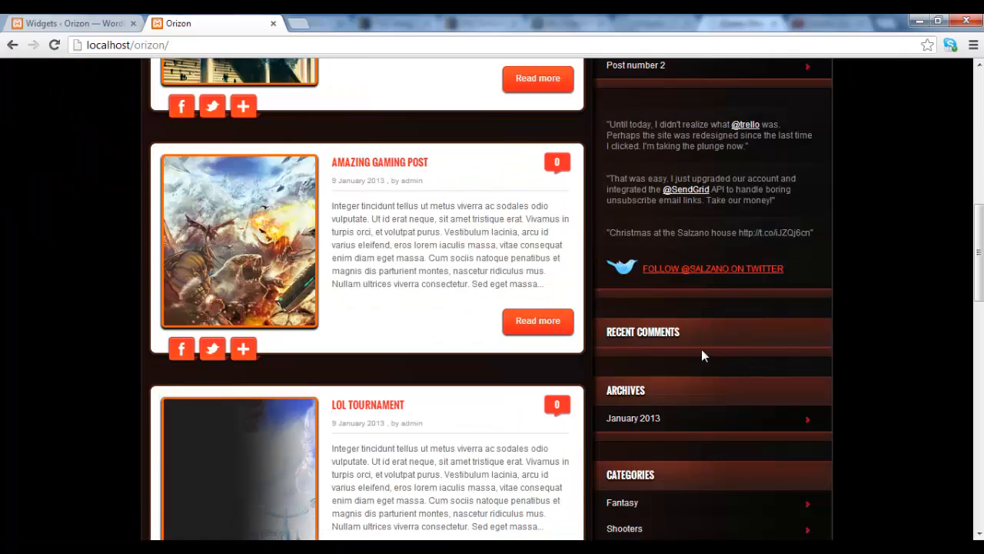
{"action": "mouse_move", "coordinate": [683, 363]}
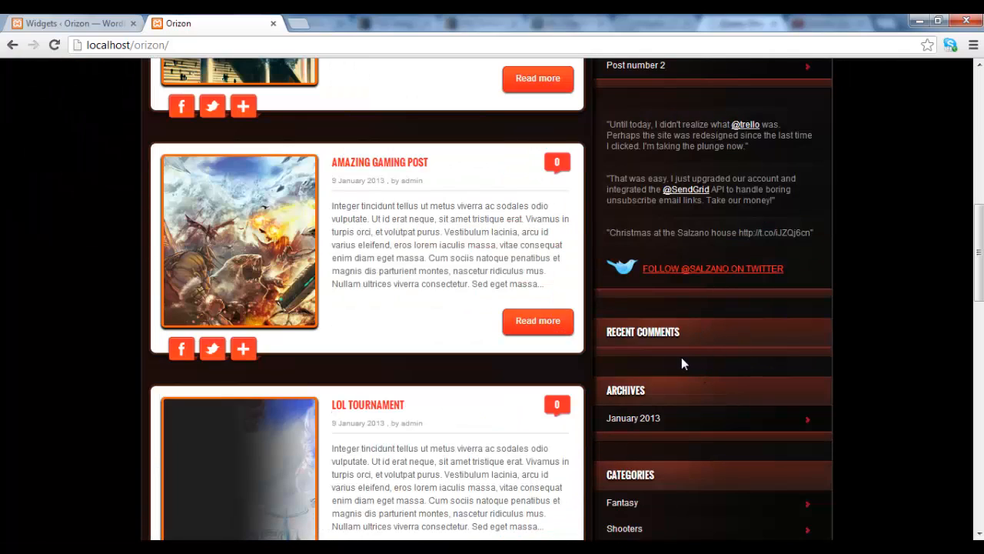